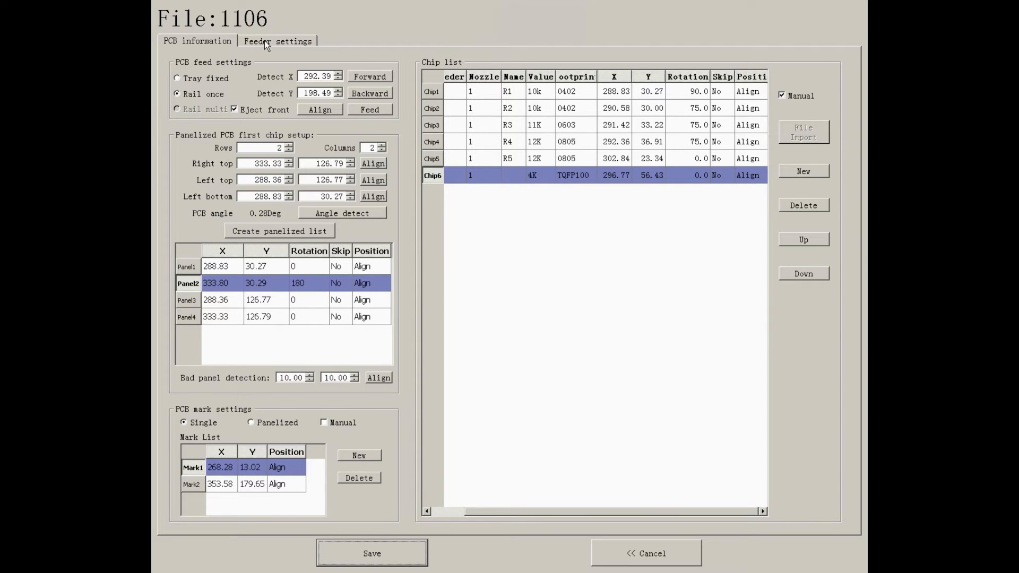
Switch to the Feeder settings page and select feeders in the Right feeders list to view their settings
{"action": "left_click", "coordinate": [277, 41]}
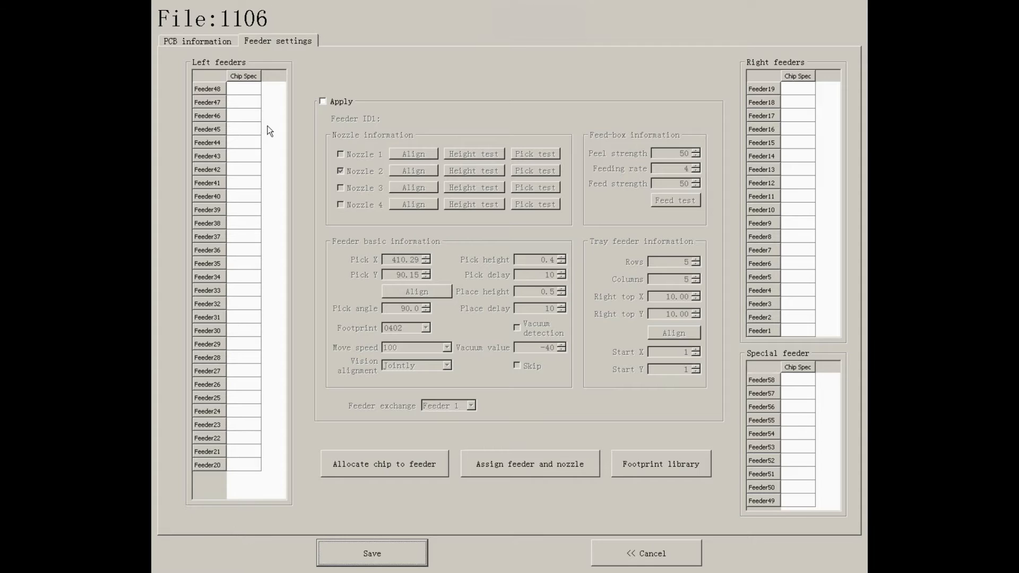
{"action": "left_click", "coordinate": [780, 330]}
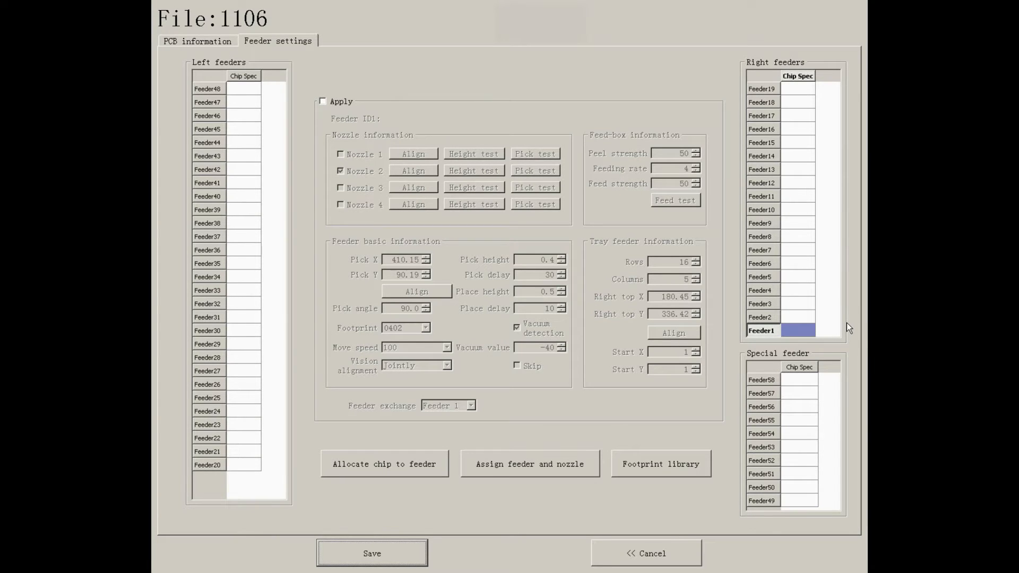
{"action": "left_click", "coordinate": [763, 290]}
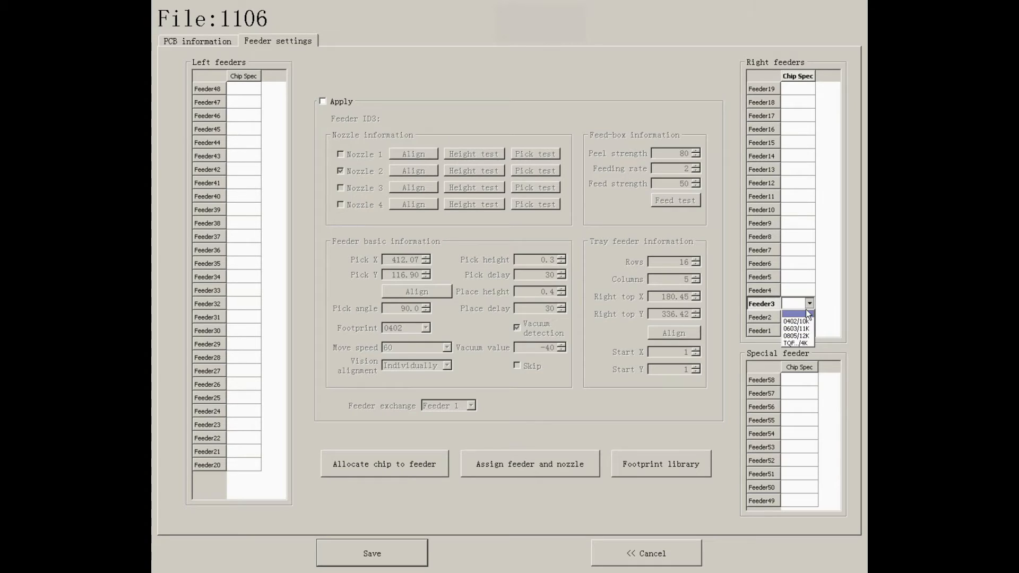
Assign chip specs to feeders 1-3 (0402, 0603/11K, 0805) and TQFP100/4K to tray feeder 58
{"action": "left_click", "coordinate": [762, 290]}
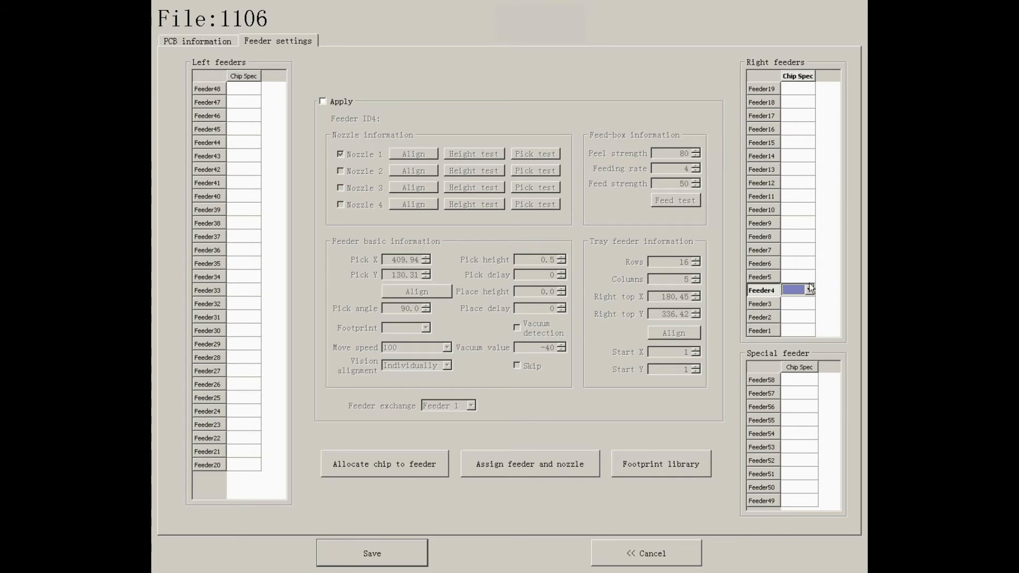
{"action": "left_click", "coordinate": [208, 209]}
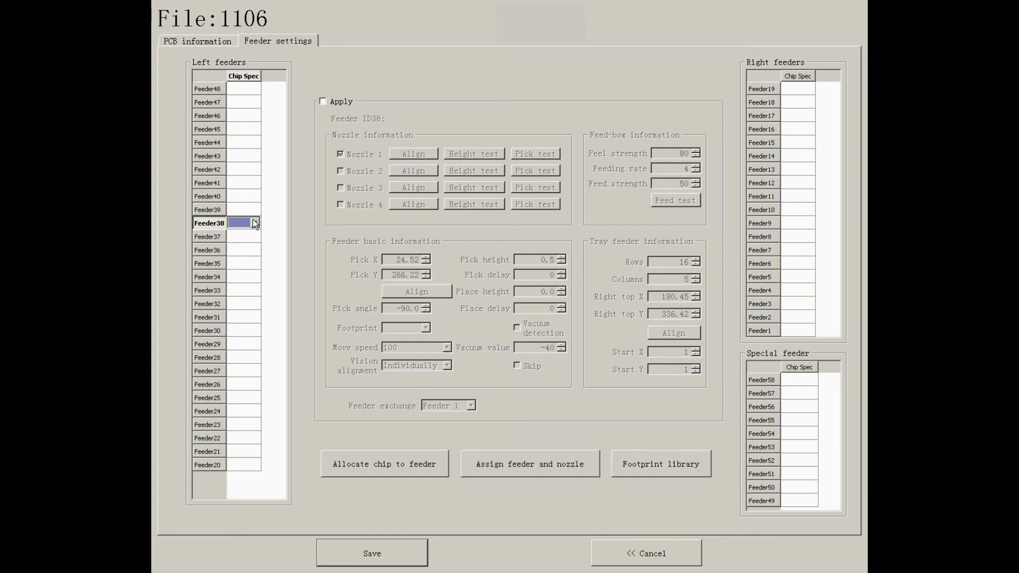
{"action": "left_click", "coordinate": [763, 330]}
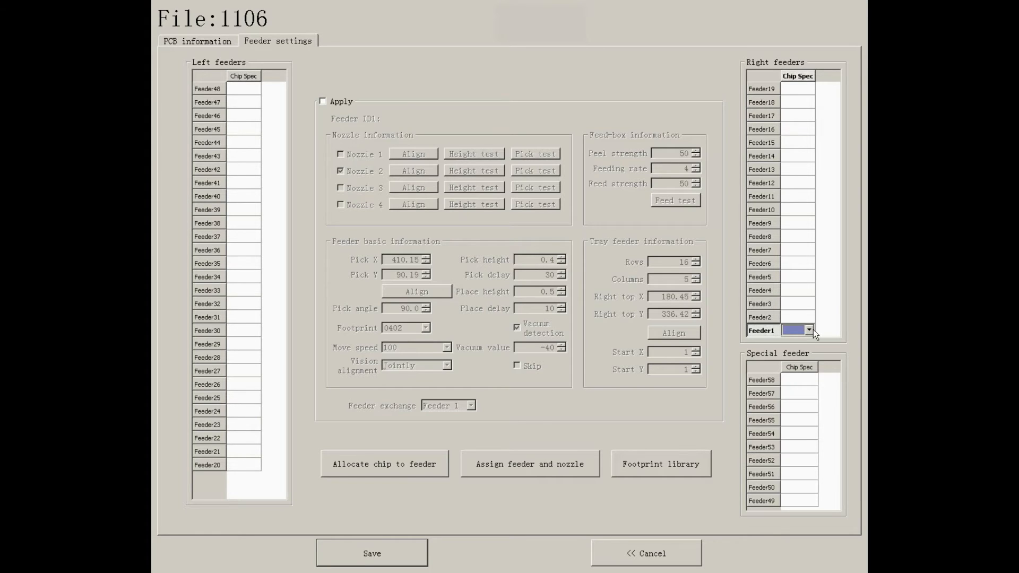
{"action": "left_click", "coordinate": [809, 330]}
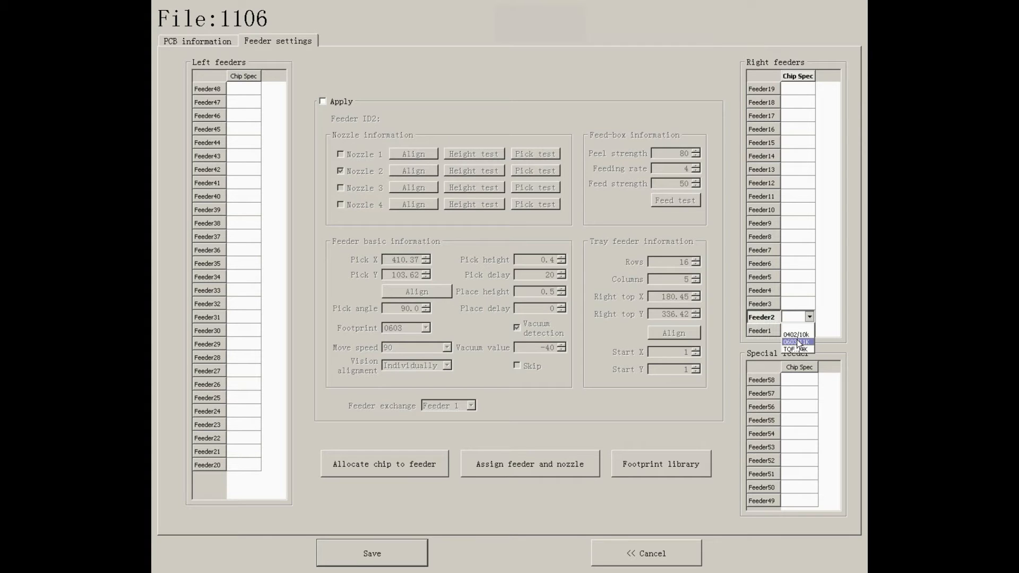
{"action": "left_click", "coordinate": [762, 304]}
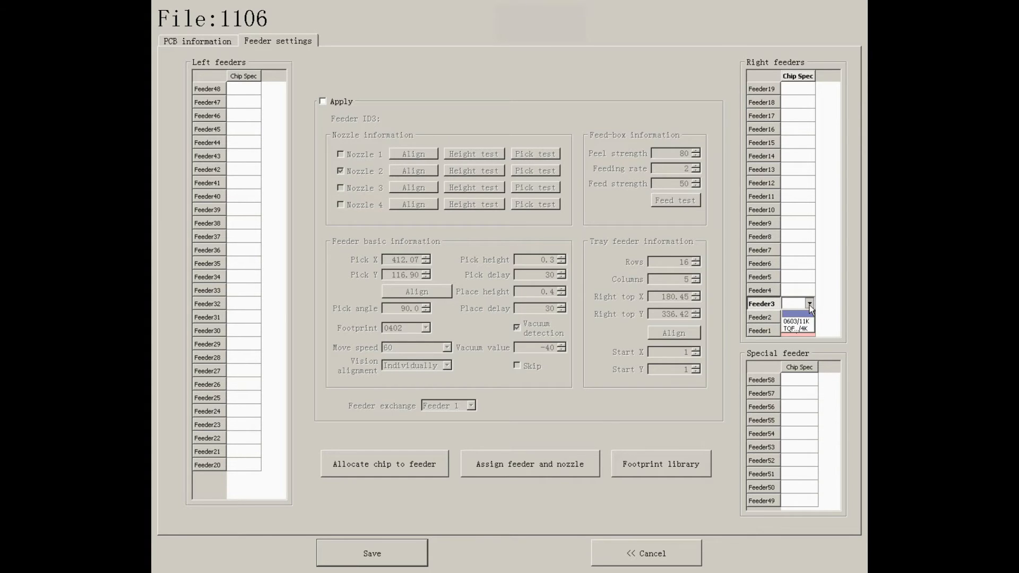
{"action": "left_click", "coordinate": [794, 320]}
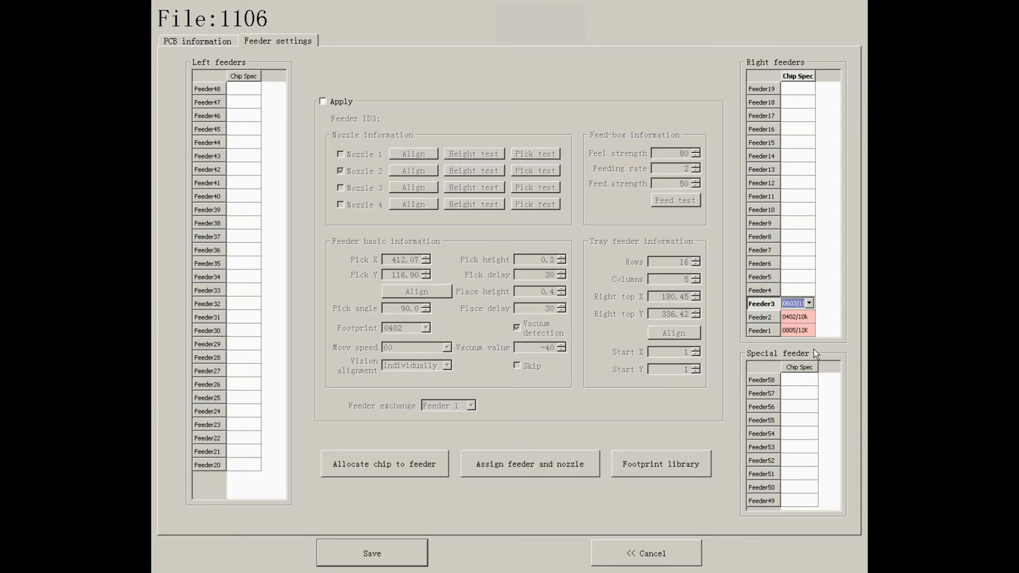
{"action": "left_click", "coordinate": [810, 380]}
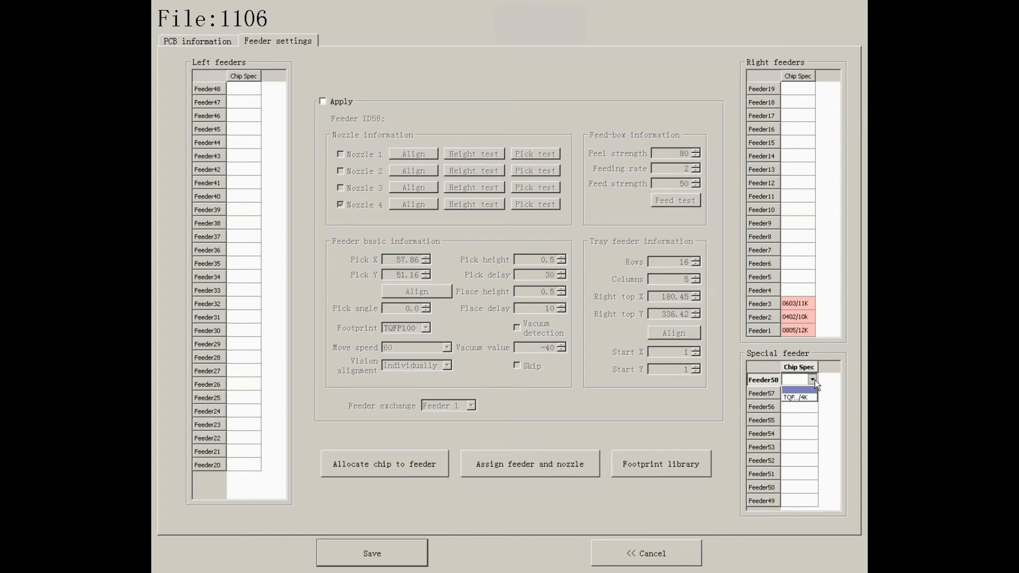
{"action": "left_click", "coordinate": [794, 397]}
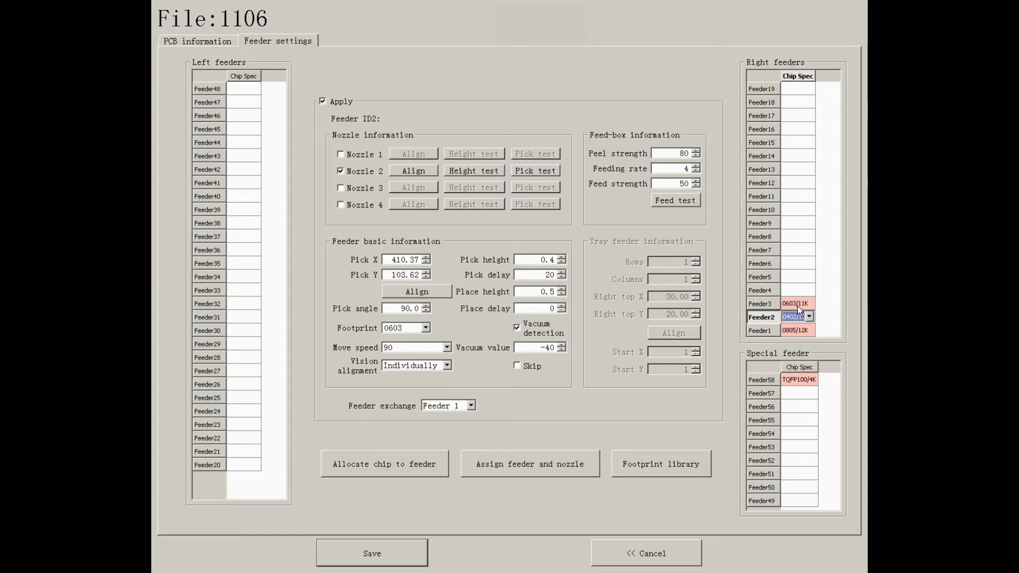
Set feeder 3's feeder exchange to Feeder 2
{"action": "left_click", "coordinate": [761, 302]}
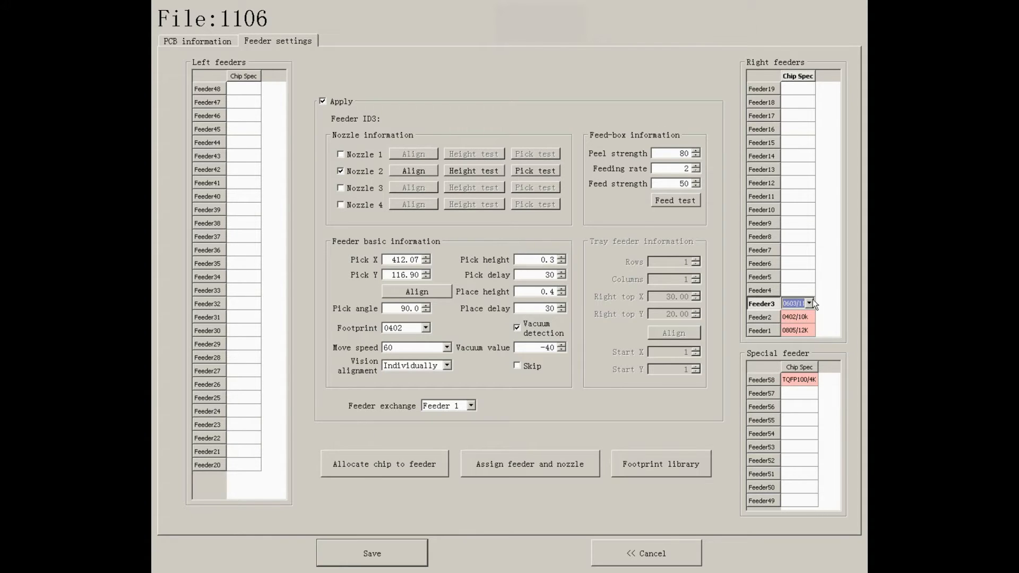
{"action": "left_click", "coordinate": [470, 404]}
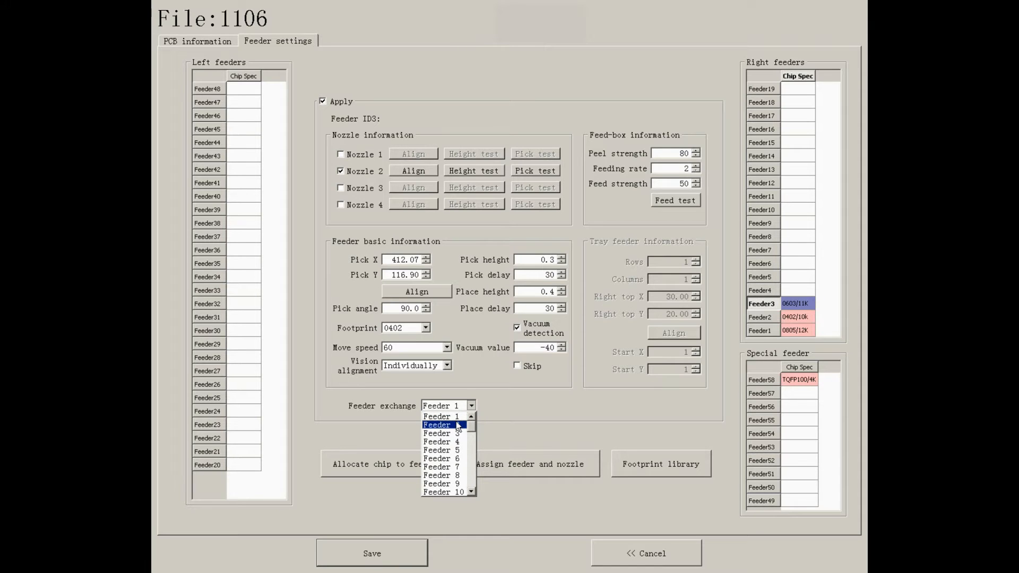
{"action": "left_click", "coordinate": [440, 424]}
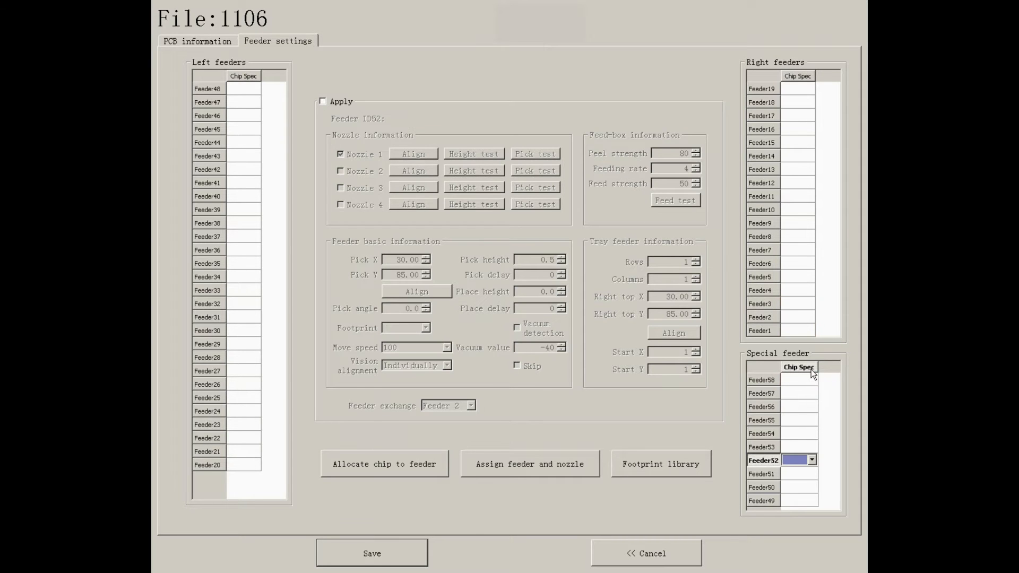
Finalise chip specs (feeder 3 0402/10k, 2 0603/11K, 1 0805/12K, 58 TQFP100/4K), save, and select feeder 1
{"action": "left_click", "coordinate": [762, 380]}
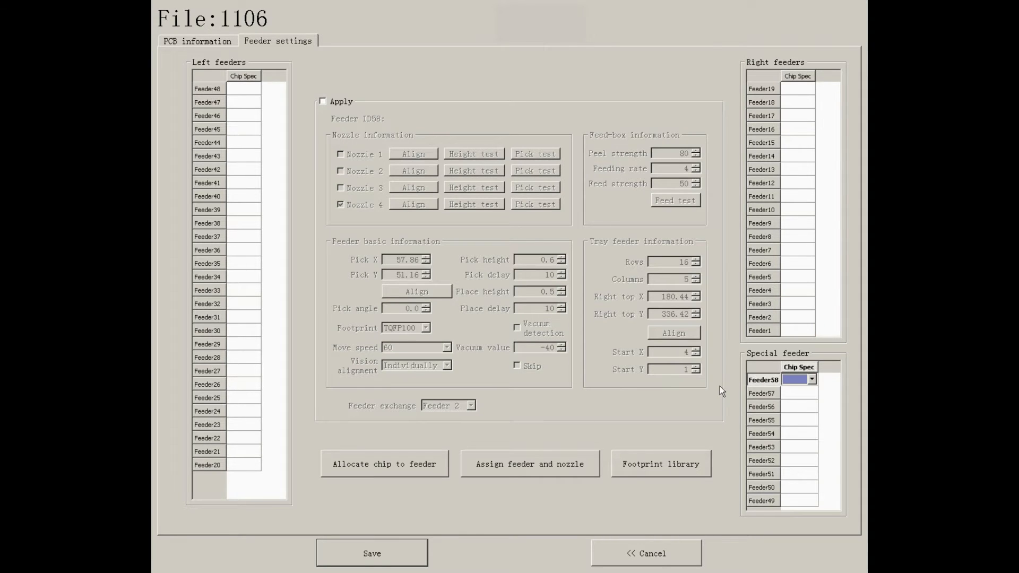
{"action": "left_click", "coordinate": [762, 392]}
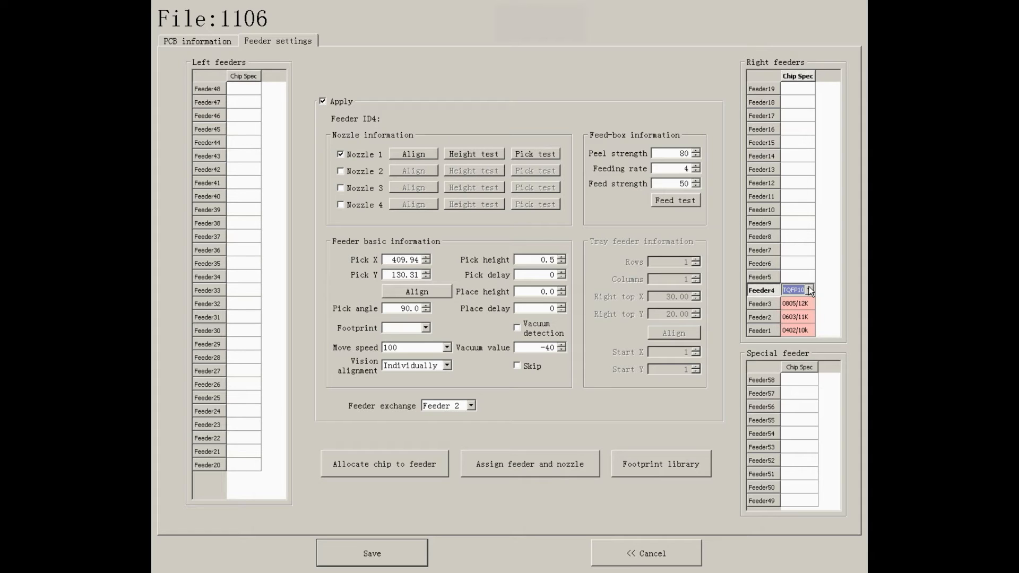
{"action": "mouse_move", "coordinate": [400, 553]}
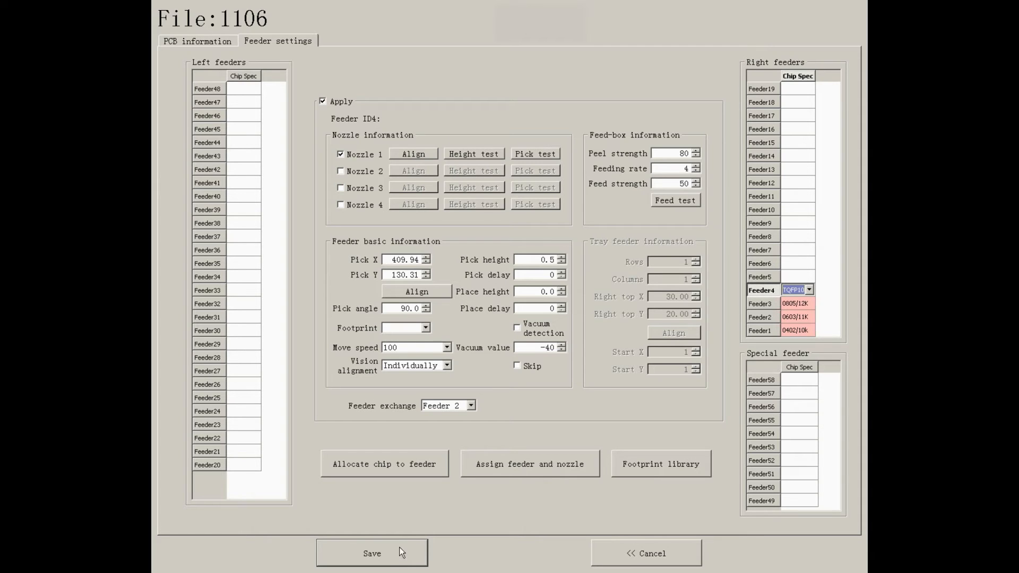
{"action": "left_click", "coordinate": [760, 330]}
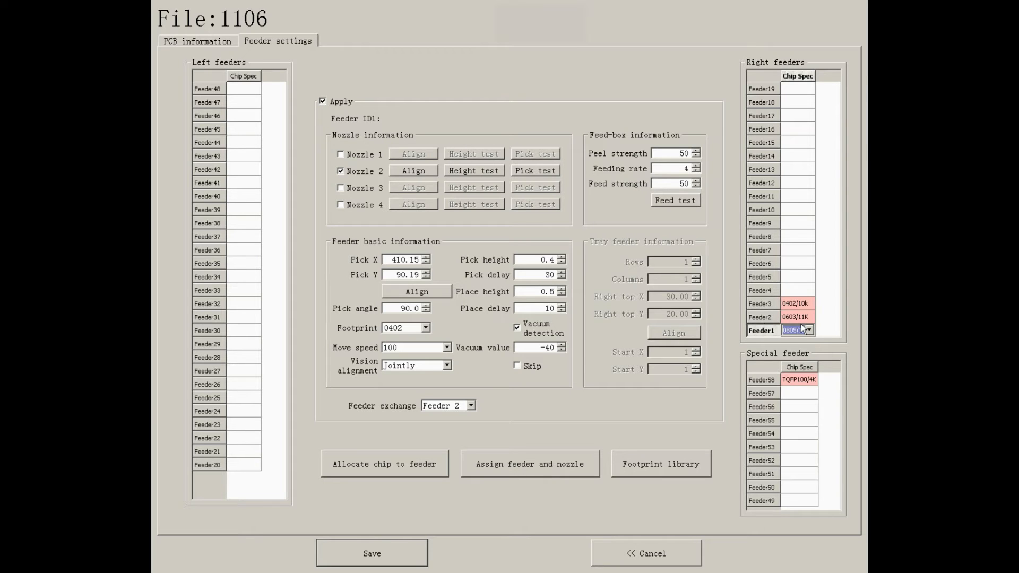
{"action": "left_click", "coordinate": [762, 290]}
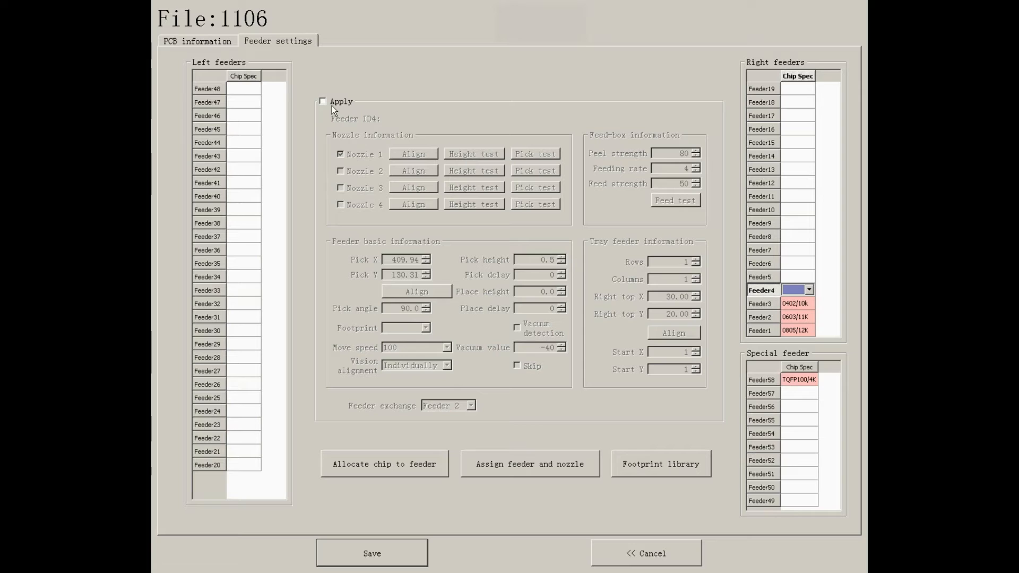
{"action": "mouse_move", "coordinate": [808, 345]}
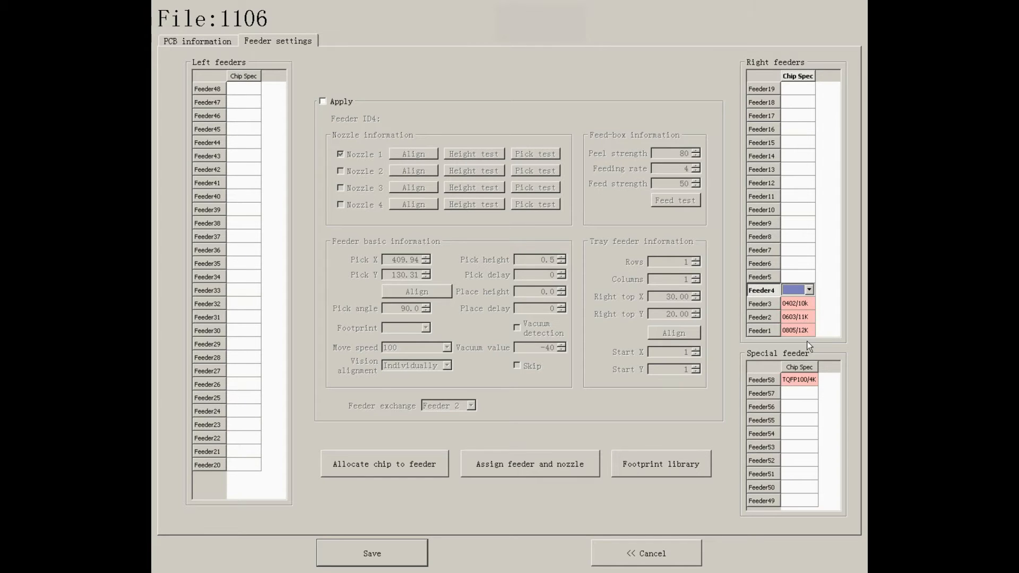
{"action": "left_click", "coordinate": [760, 330]}
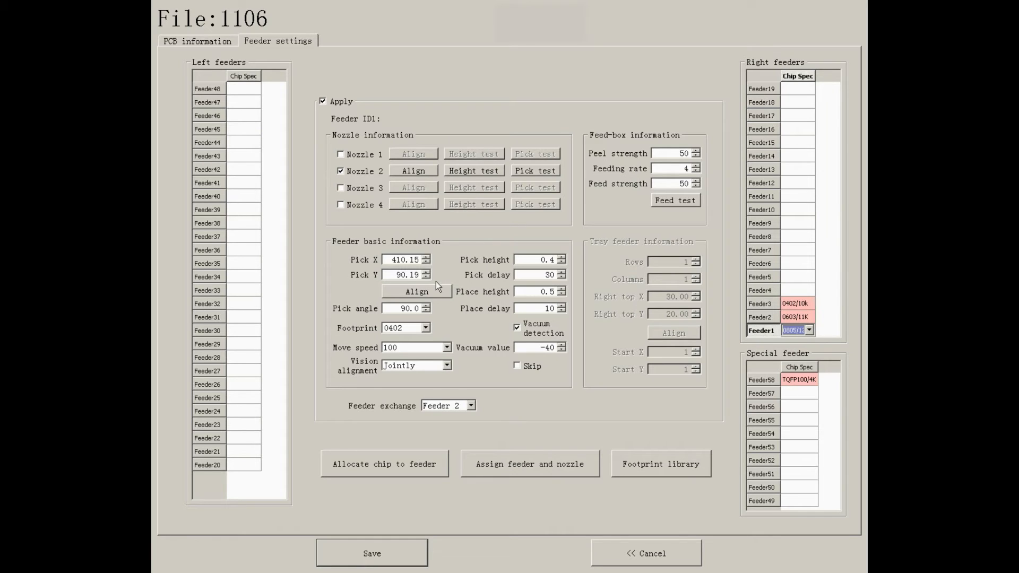
Align feeder 1's pick position on the resistor in the camera view and save (410.23, 90.18)
{"action": "left_click", "coordinate": [416, 290]}
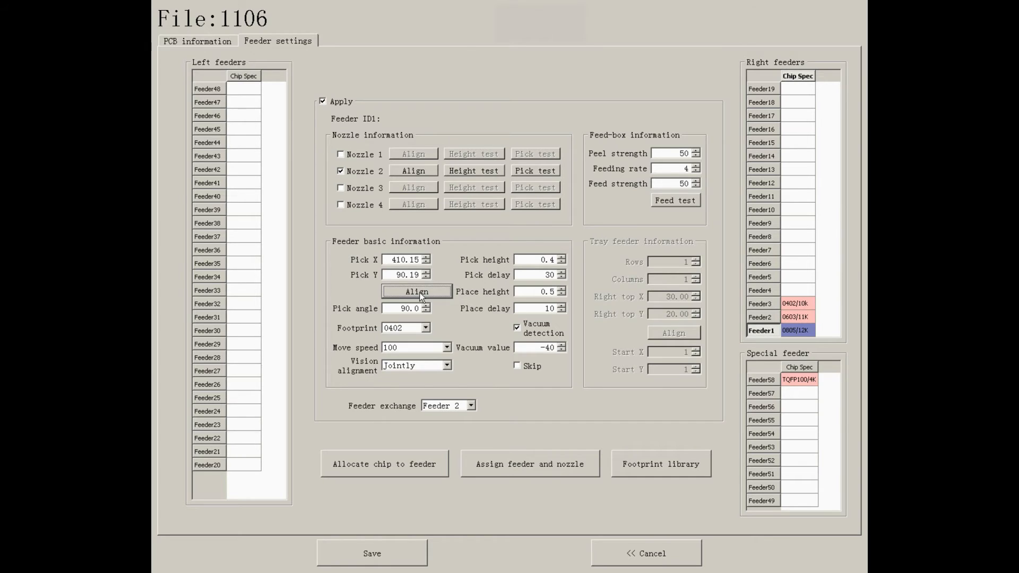
{"action": "left_click", "coordinate": [416, 292]}
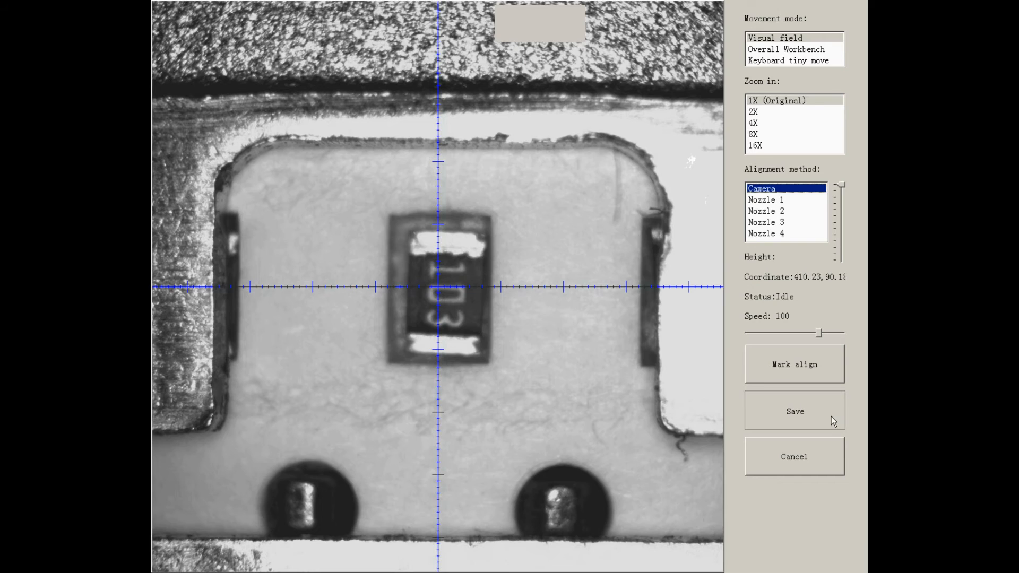
{"action": "left_click", "coordinate": [794, 411]}
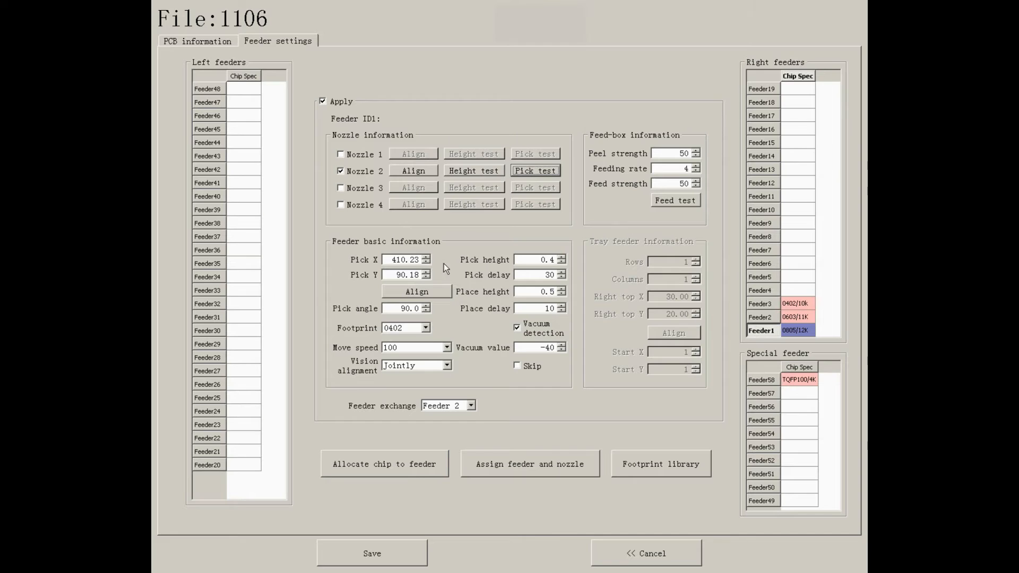
{"action": "mouse_move", "coordinate": [426, 329]}
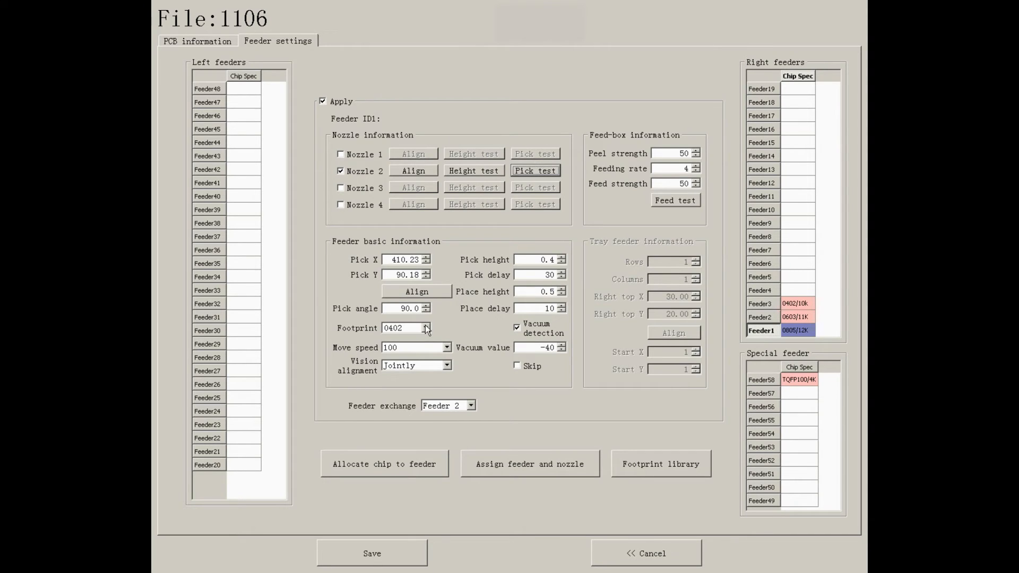
Give feeder 1 the 0805 footprint, joint vision alignment, place height 0.4 and no vacuum detection
{"action": "left_click", "coordinate": [425, 328]}
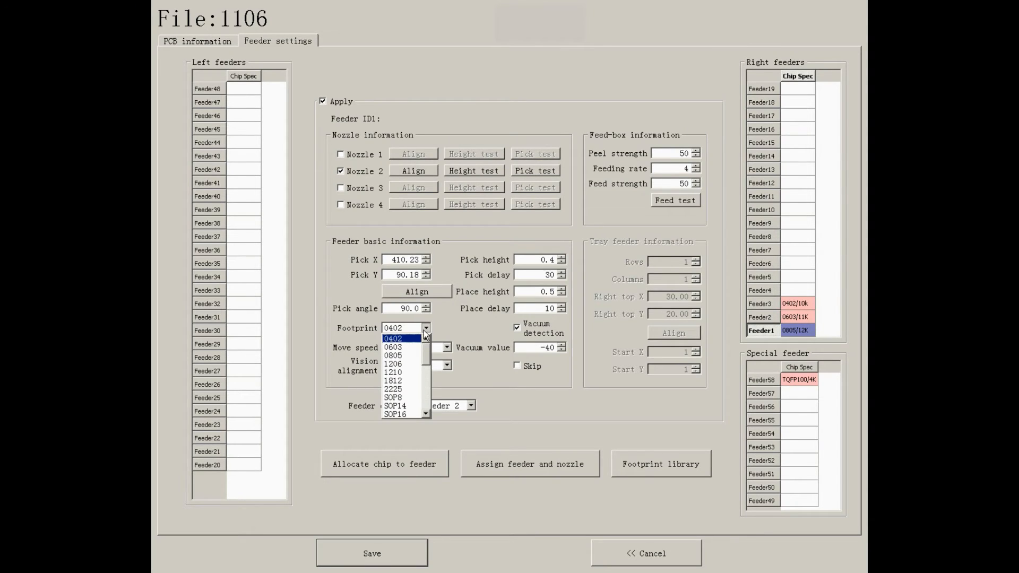
{"action": "left_click", "coordinate": [447, 348]}
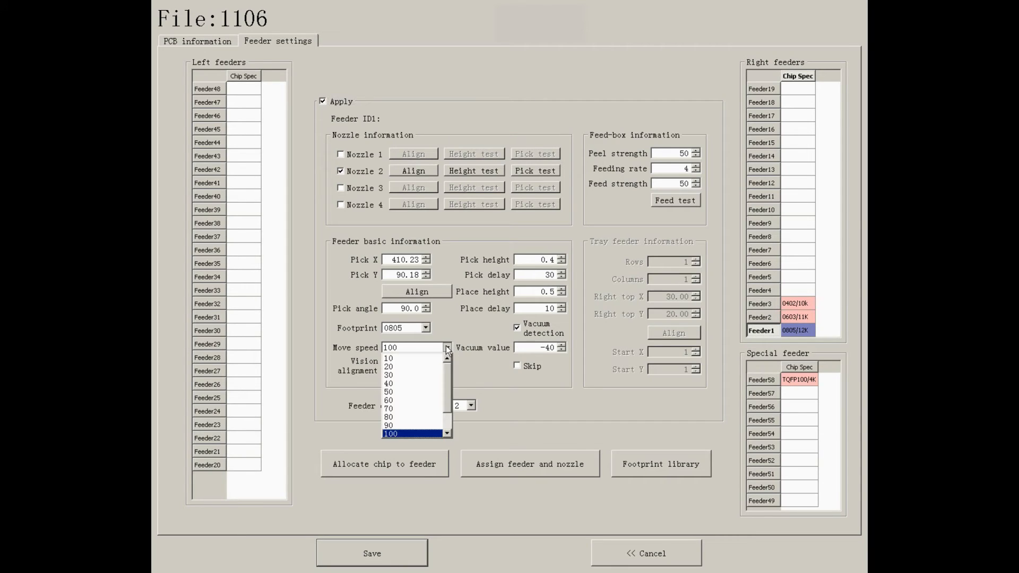
{"action": "left_click", "coordinate": [446, 365]}
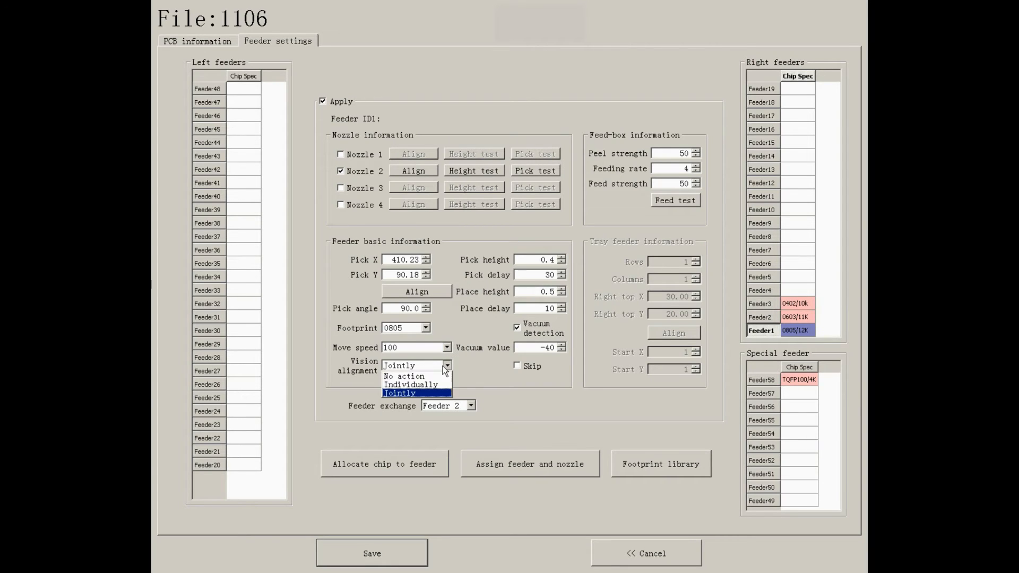
{"action": "mouse_move", "coordinate": [405, 376]}
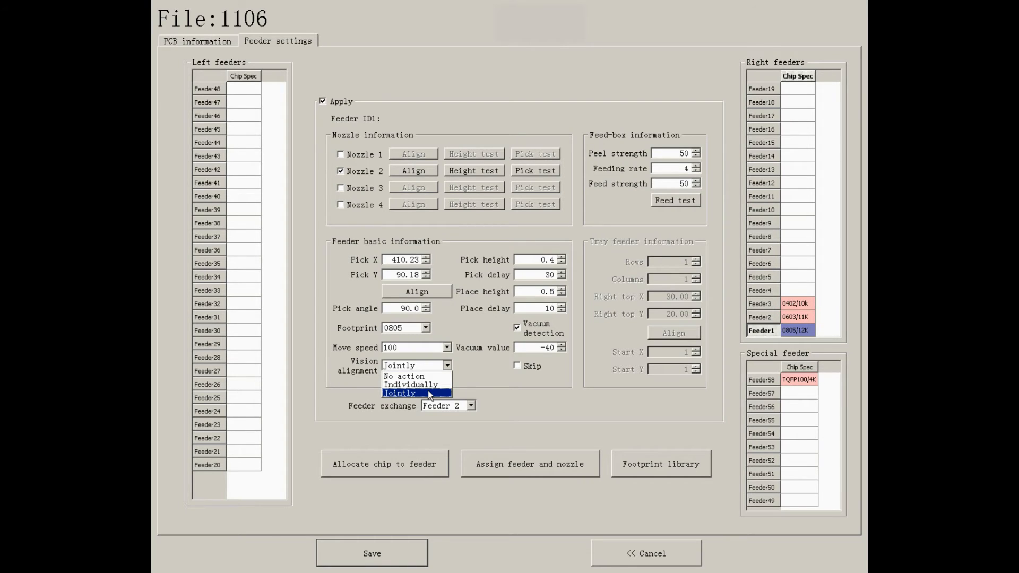
{"action": "left_click", "coordinate": [400, 393]}
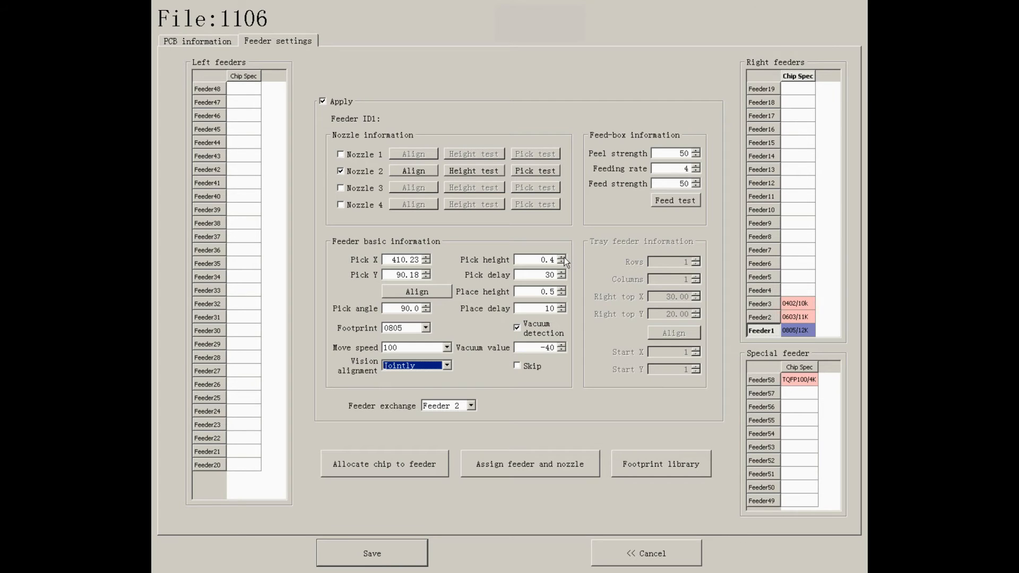
{"action": "mouse_move", "coordinate": [561, 296]}
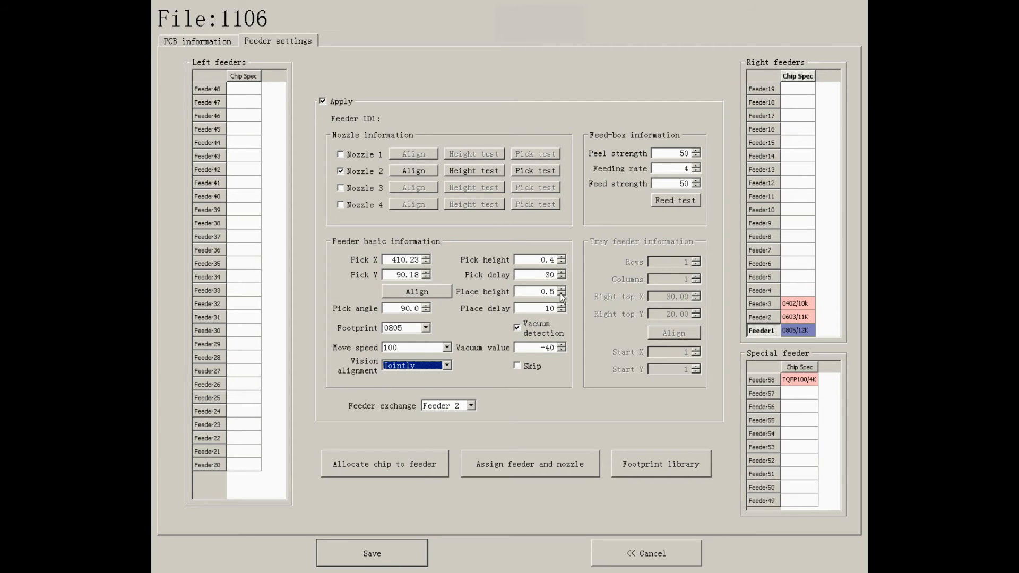
{"action": "left_click", "coordinate": [561, 294]}
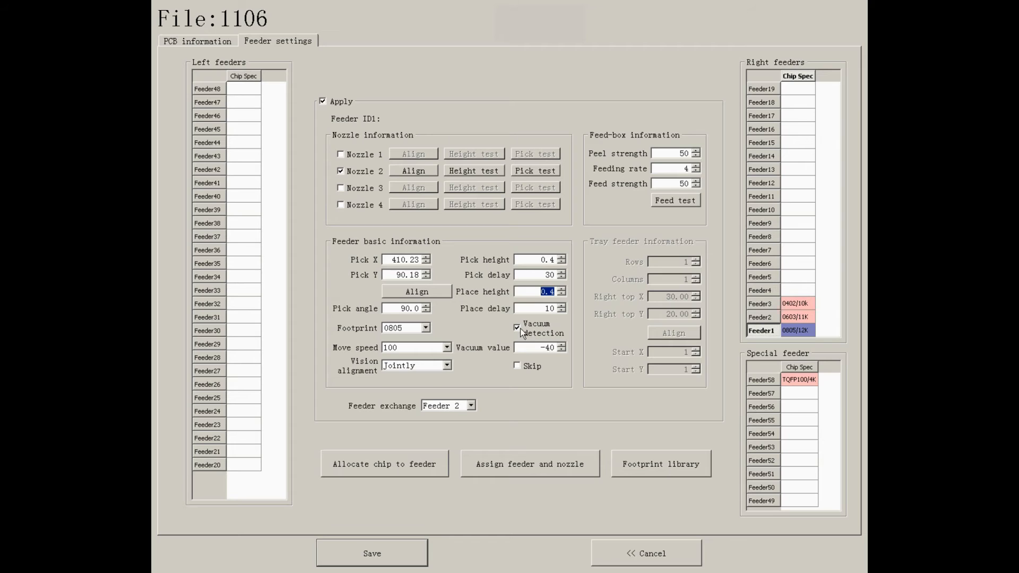
{"action": "left_click", "coordinate": [518, 327]}
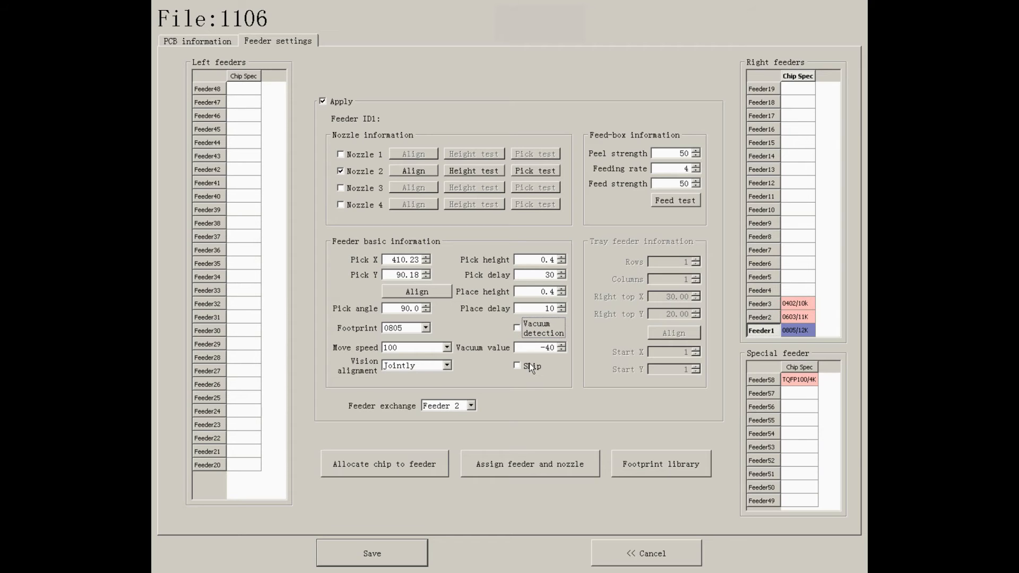
{"action": "mouse_move", "coordinate": [617, 392]}
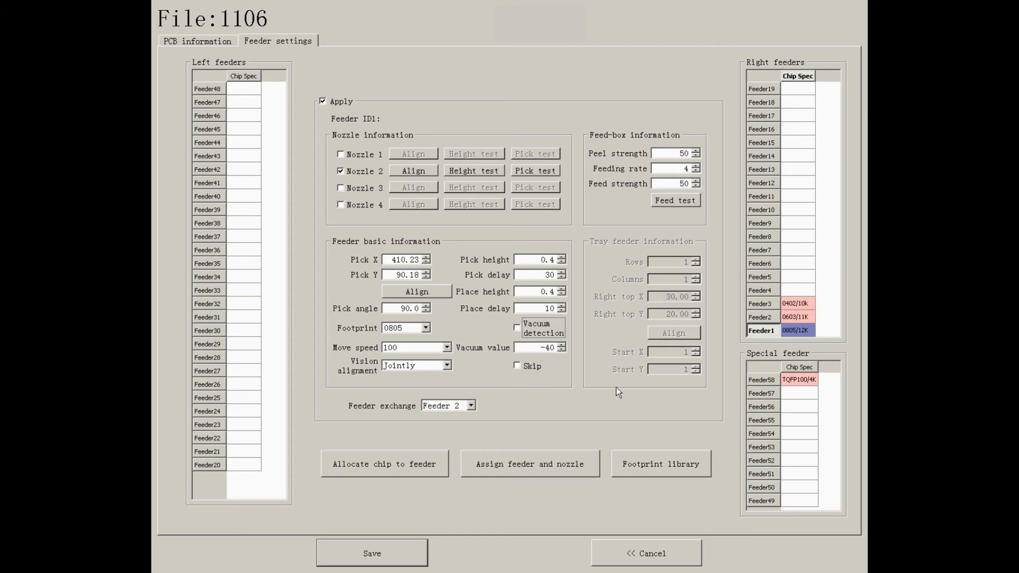
Toggle skip off again, set feeding rate 4, run a feed test, and check feeders 2 and 3
{"action": "left_click", "coordinate": [518, 365]}
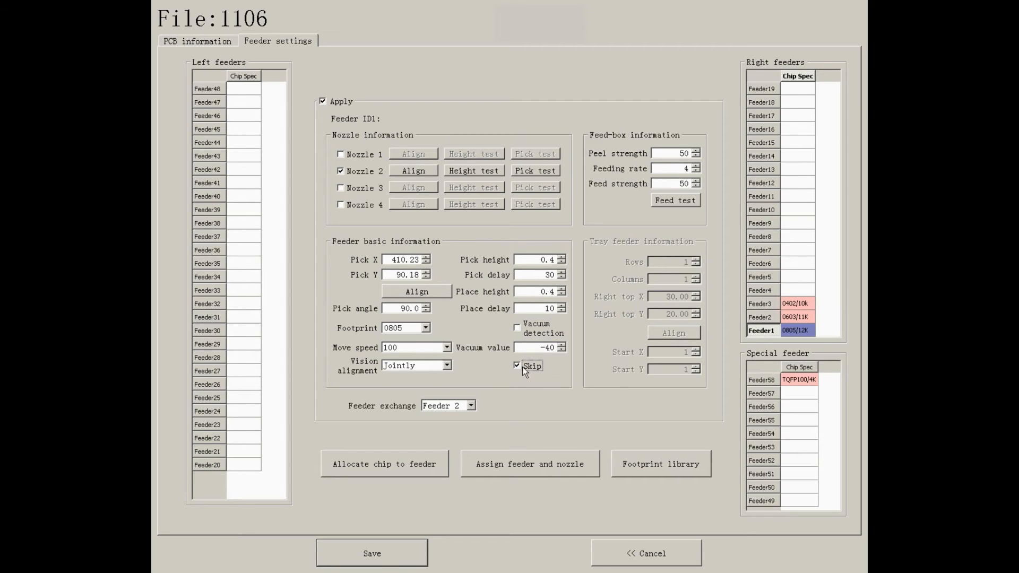
{"action": "left_click", "coordinate": [518, 365]}
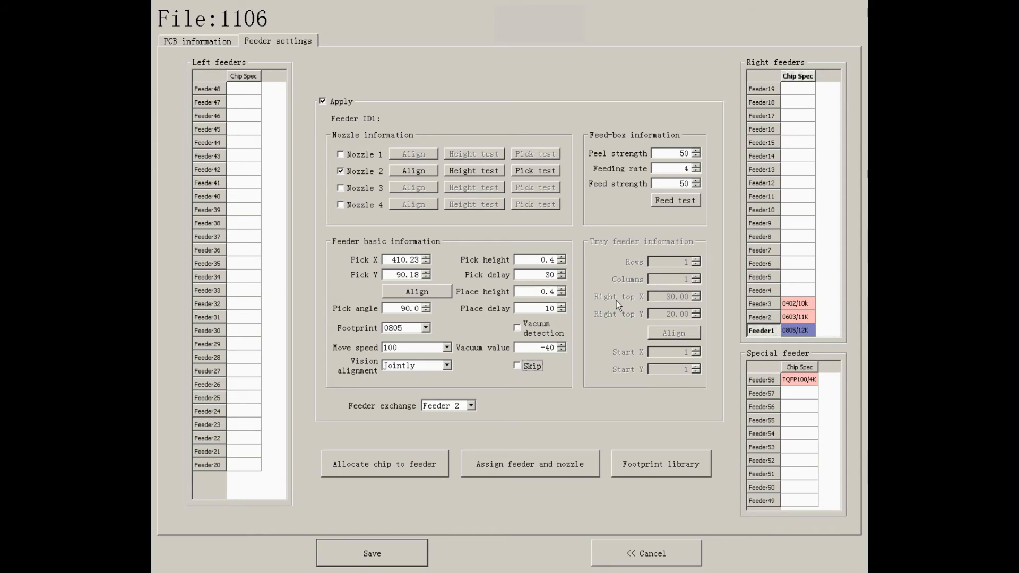
{"action": "mouse_move", "coordinate": [647, 151]}
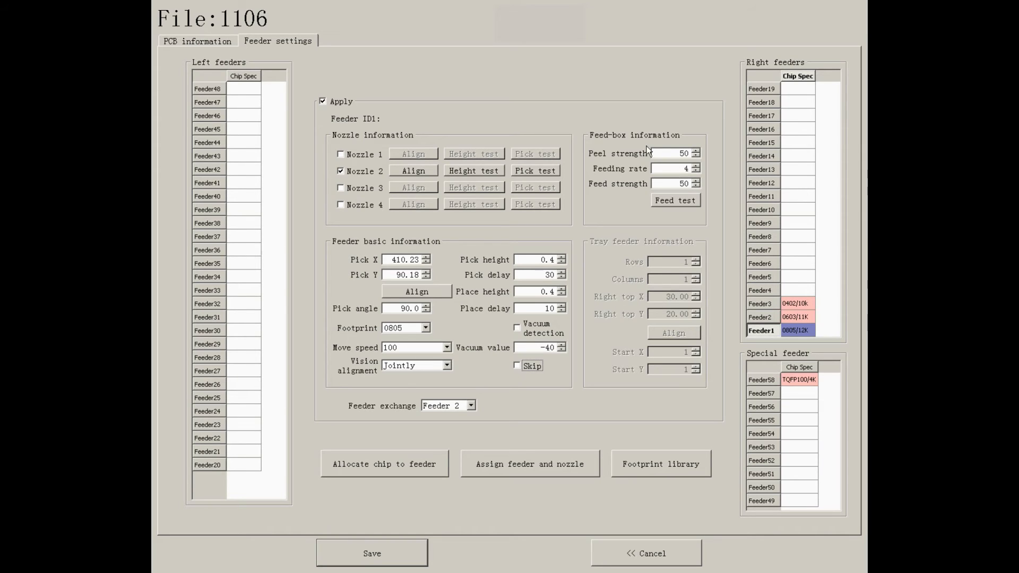
{"action": "mouse_move", "coordinate": [647, 148]}
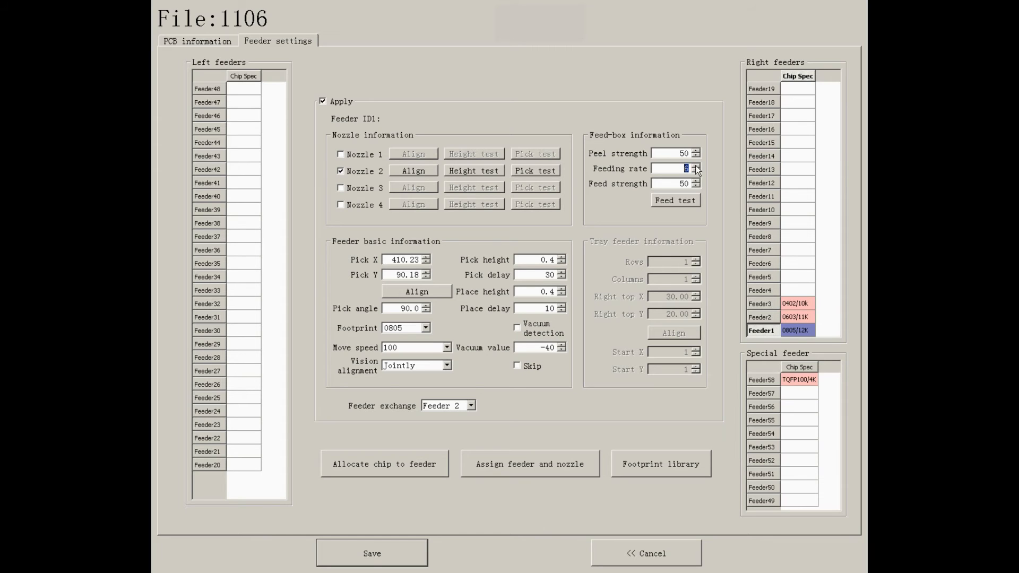
{"action": "left_click", "coordinate": [696, 172]}
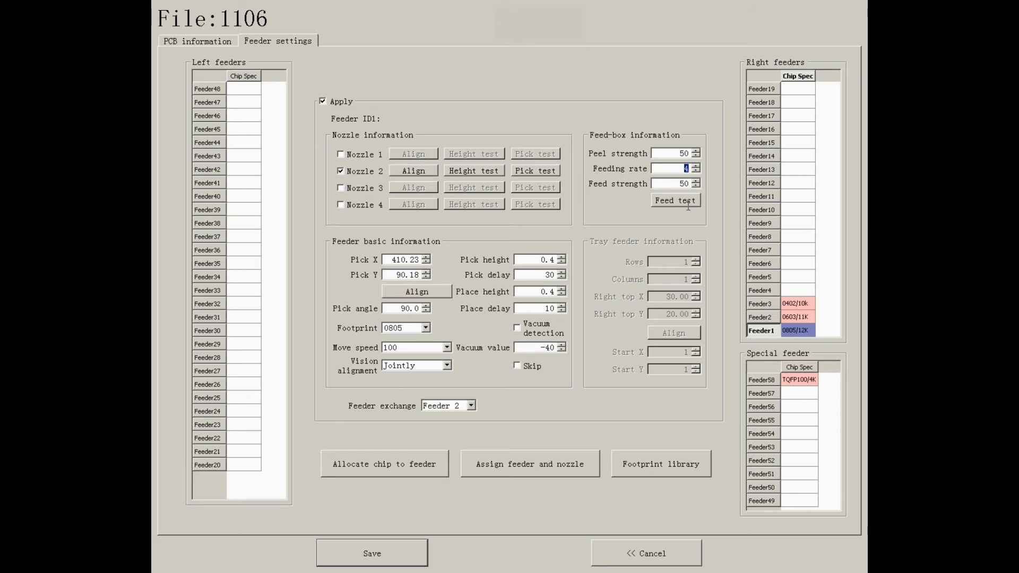
{"action": "left_click", "coordinate": [675, 200]}
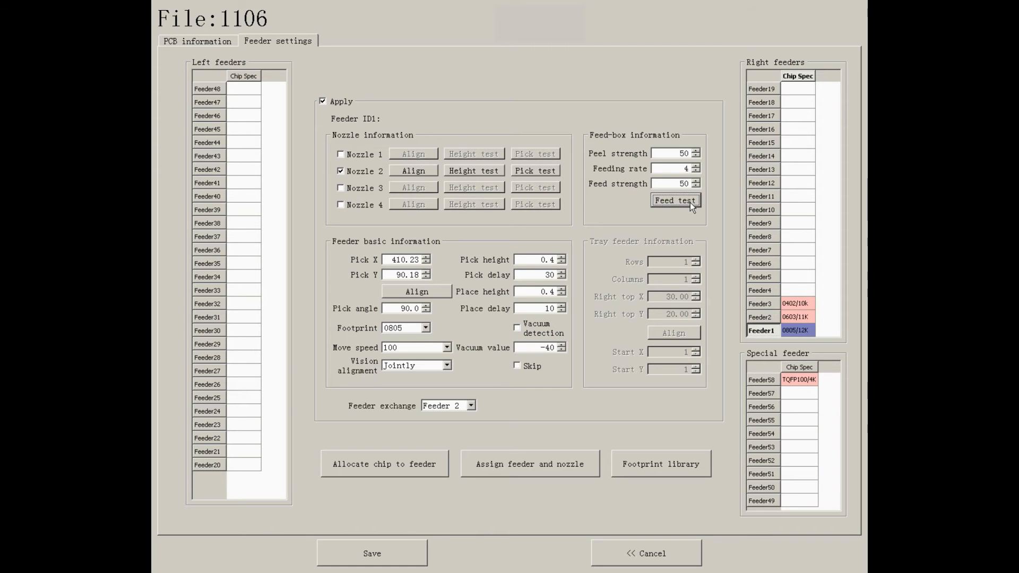
{"action": "left_click", "coordinate": [762, 317]}
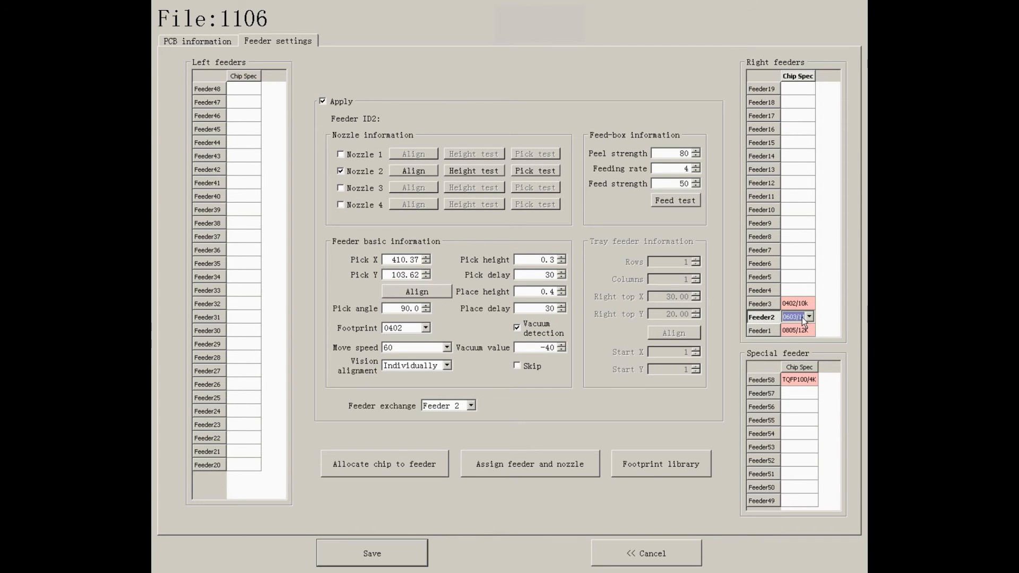
{"action": "left_click", "coordinate": [763, 303]}
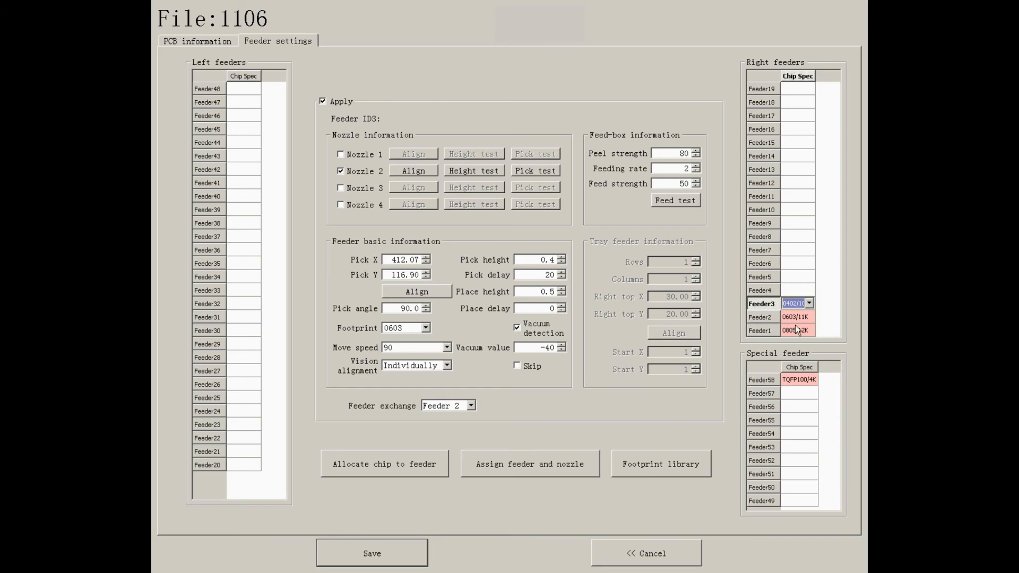
{"action": "left_click", "coordinate": [760, 331]}
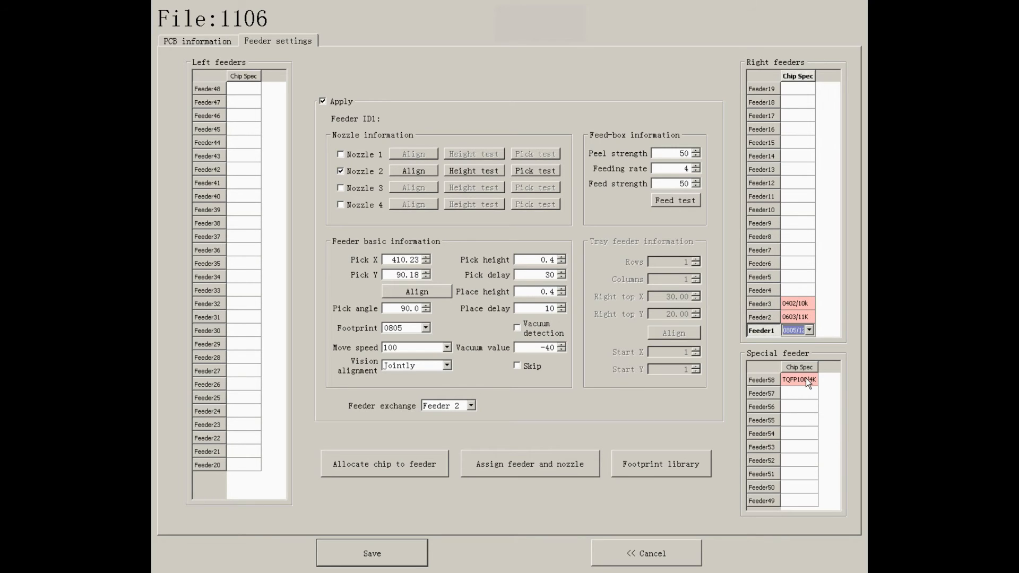
Align tray feeder 58's TQFP100 pick position with nozzle 4 in the camera view and save it
{"action": "left_click", "coordinate": [763, 380]}
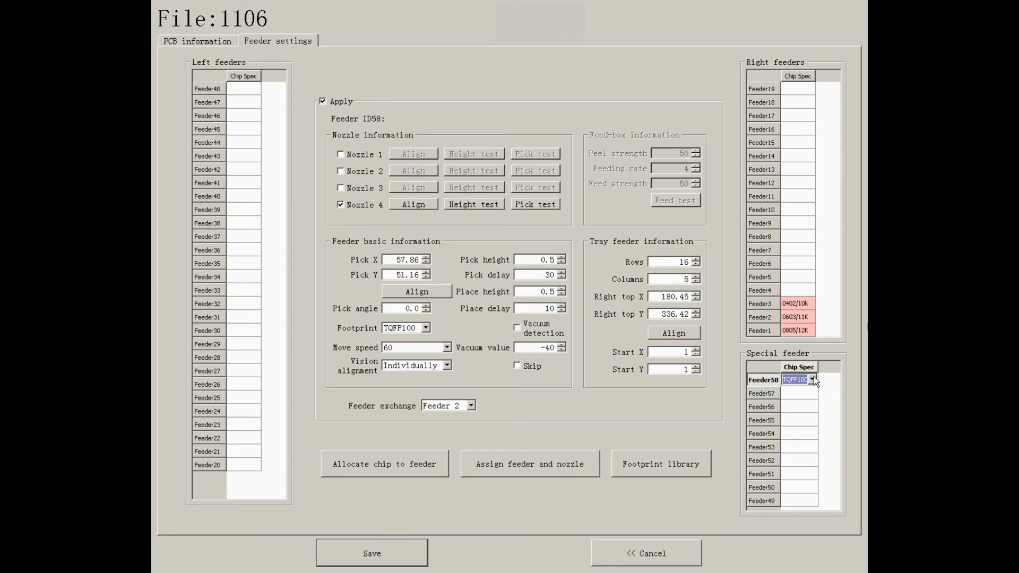
{"action": "mouse_move", "coordinate": [388, 288]}
{"action": "type", "text": "/4K"}
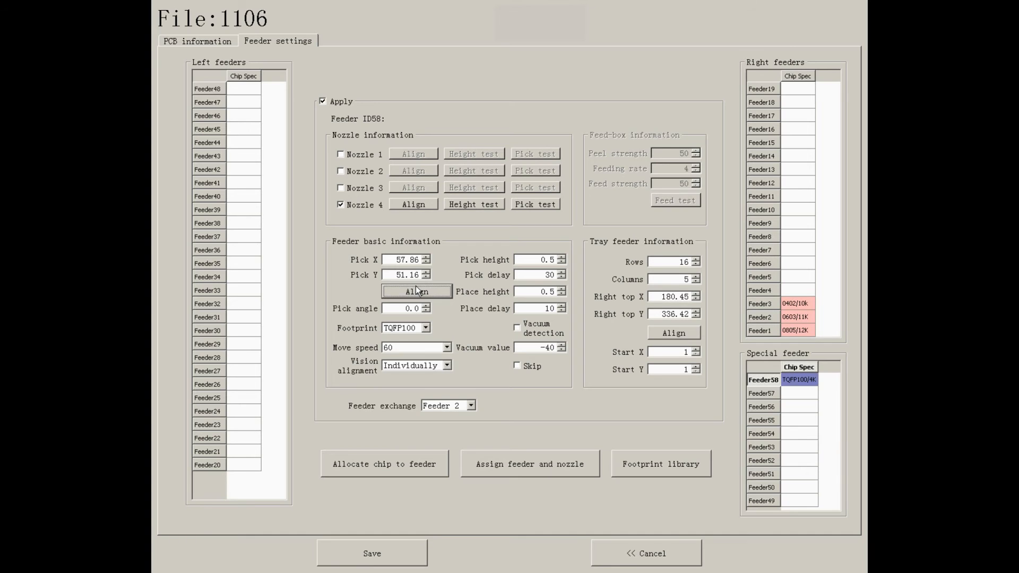
{"action": "left_click", "coordinate": [416, 291]}
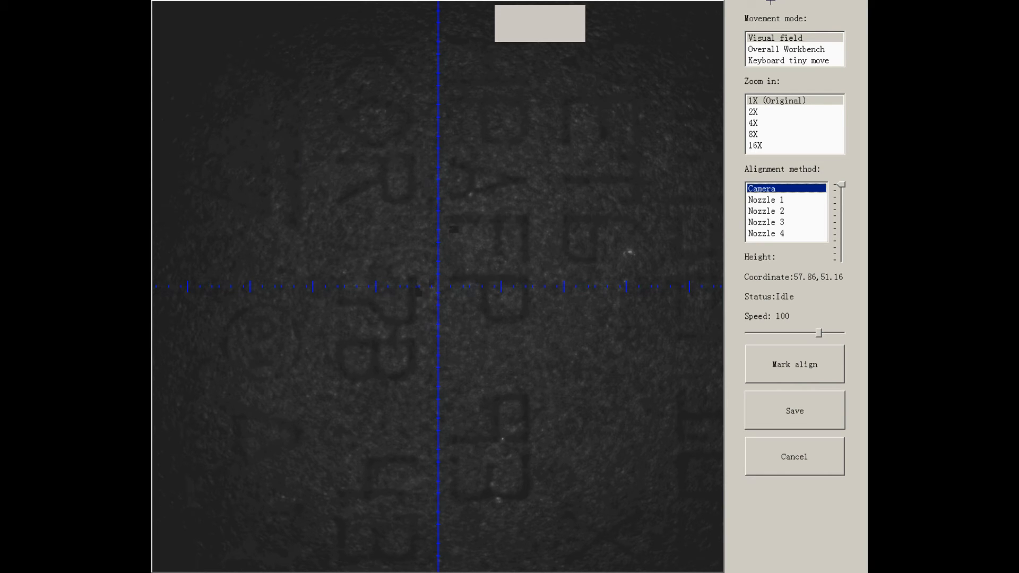
{"action": "mouse_move", "coordinate": [770, 51]}
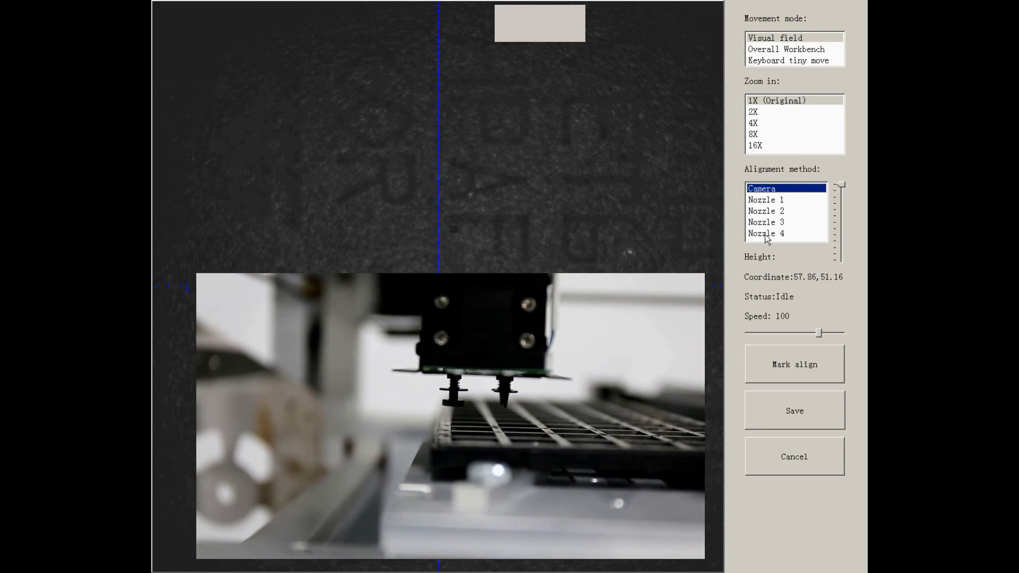
{"action": "left_click", "coordinate": [765, 233]}
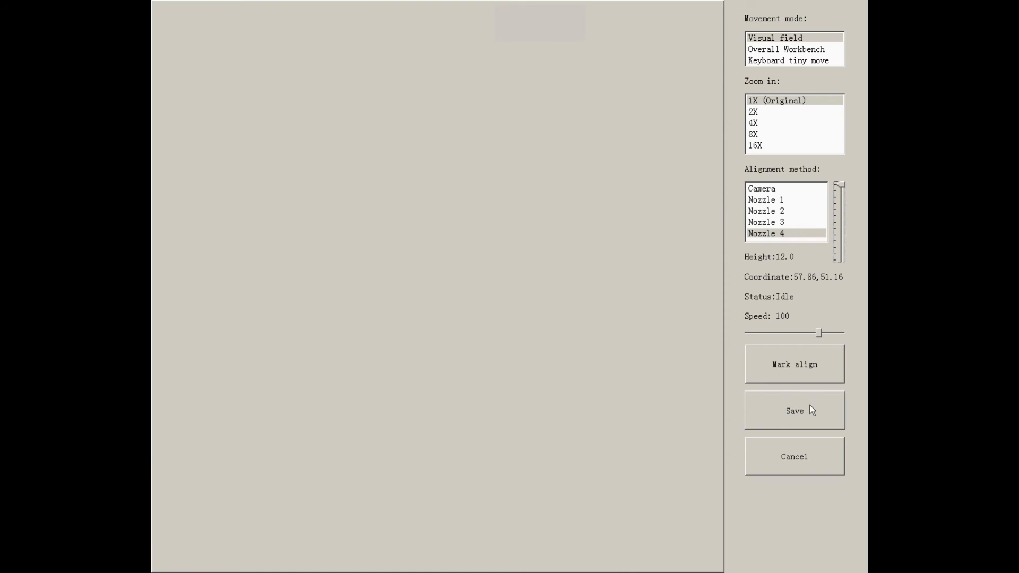
{"action": "left_click", "coordinate": [794, 409]}
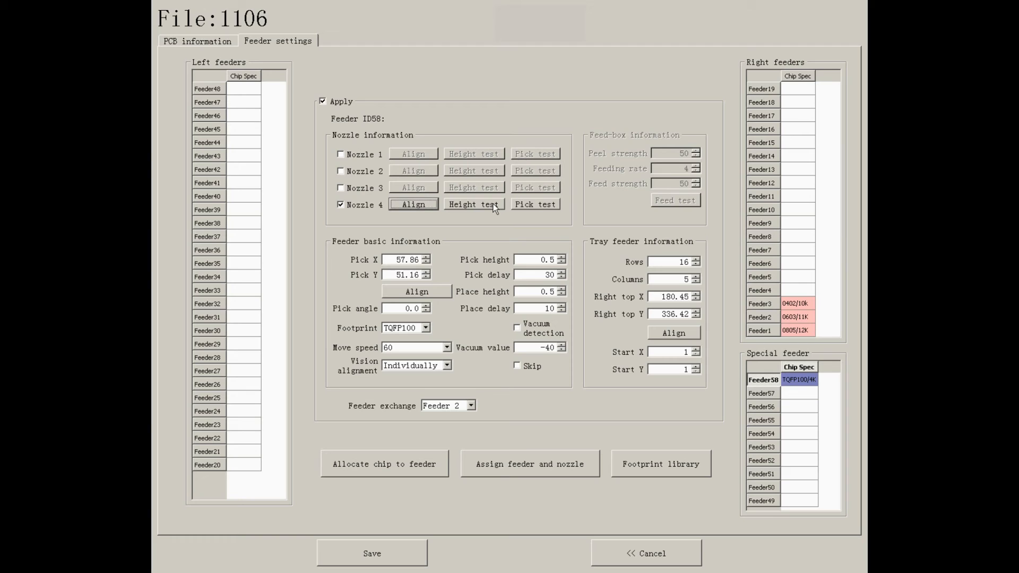
Run a pick-up test with nozzle 4, set feeder 58's pick height to 0.6 and pick delay to 10
{"action": "left_click", "coordinate": [534, 205]}
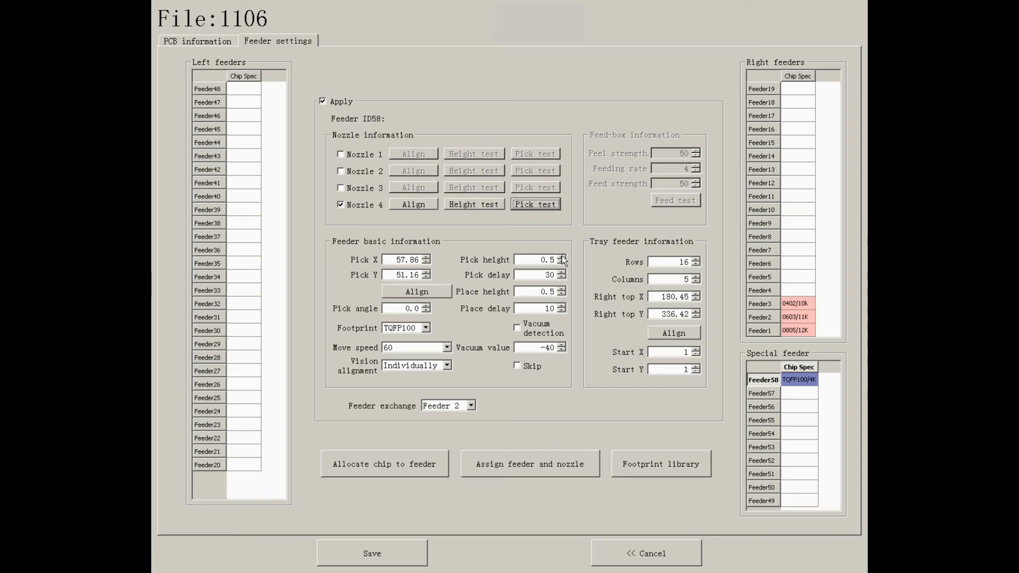
{"action": "left_click", "coordinate": [561, 257]}
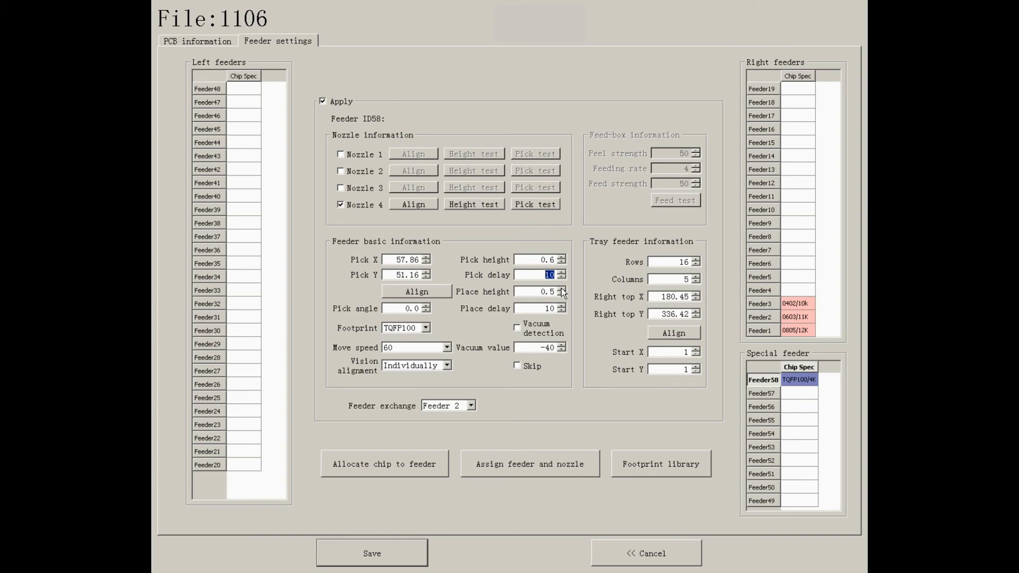
{"action": "left_click", "coordinate": [425, 328]}
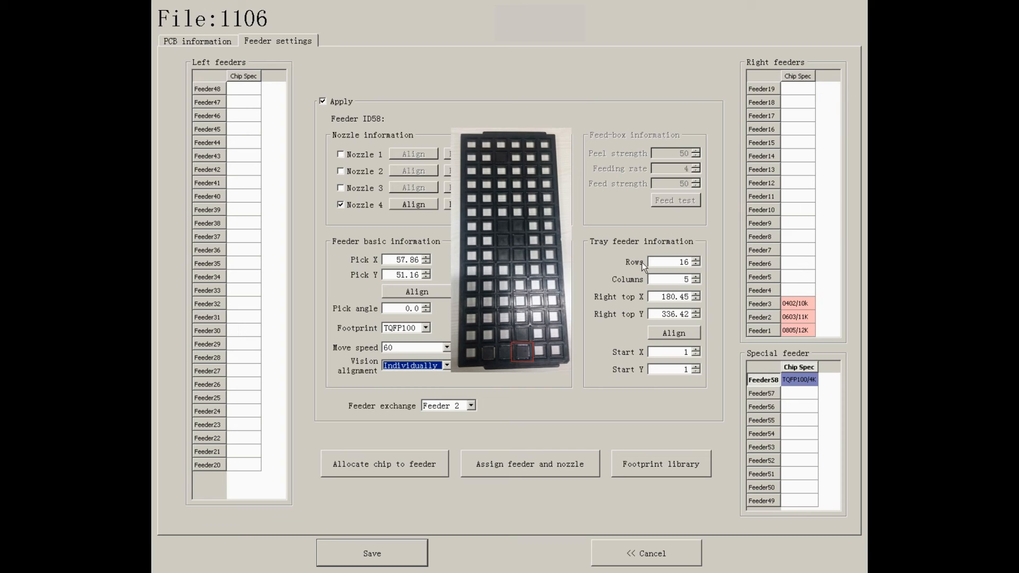
{"action": "left_click", "coordinate": [666, 261]}
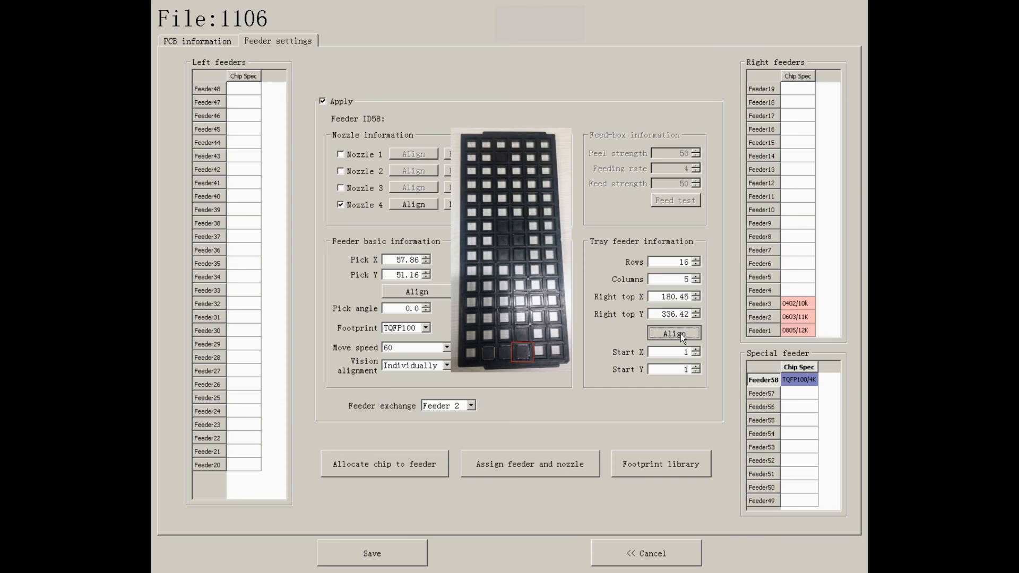
Align the tray's right-top corner with nozzle 4 in the camera view, save it, and set Start X to 4
{"action": "left_click", "coordinate": [674, 332]}
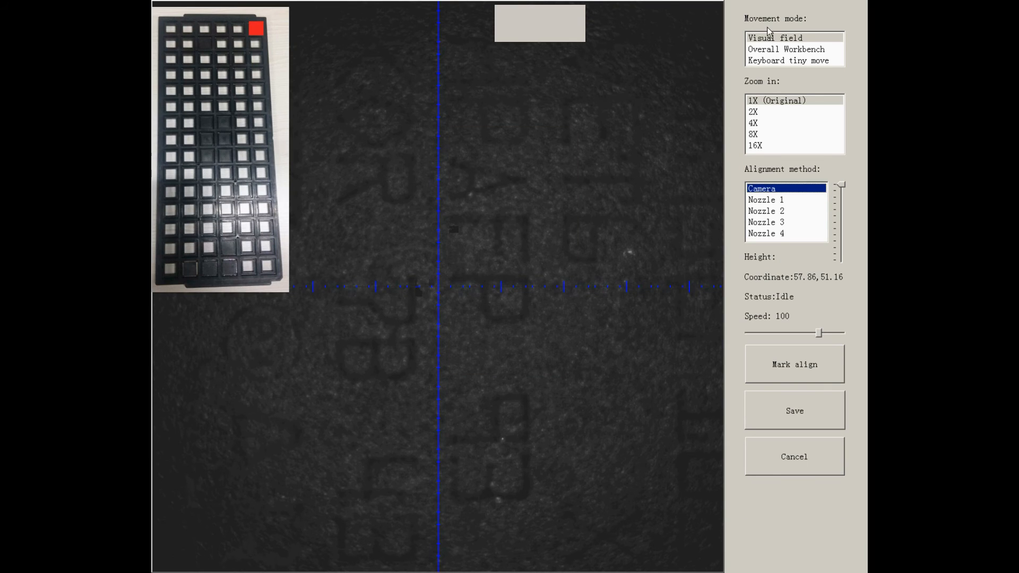
{"action": "mouse_move", "coordinate": [771, 51]}
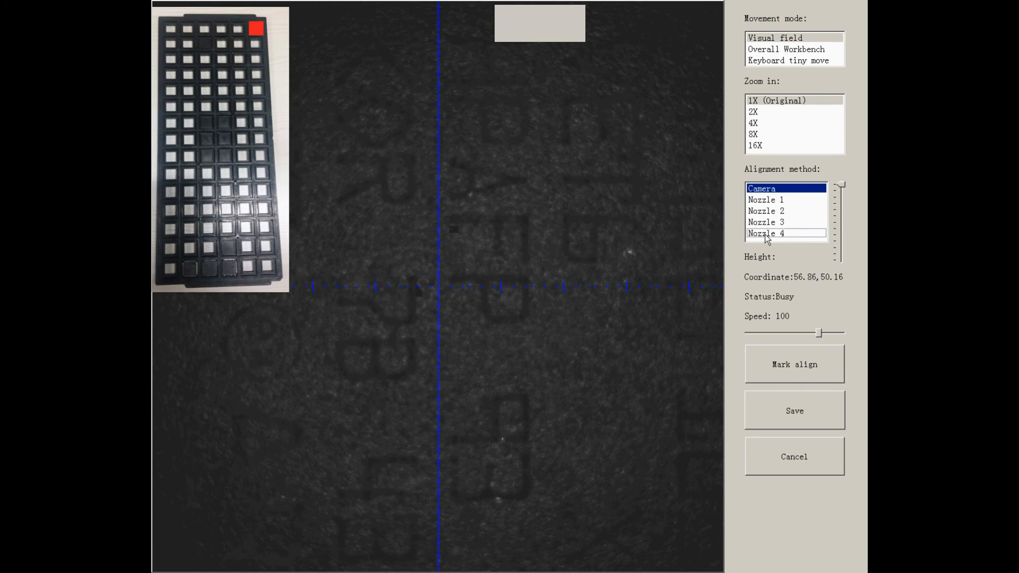
{"action": "left_click", "coordinate": [765, 233]}
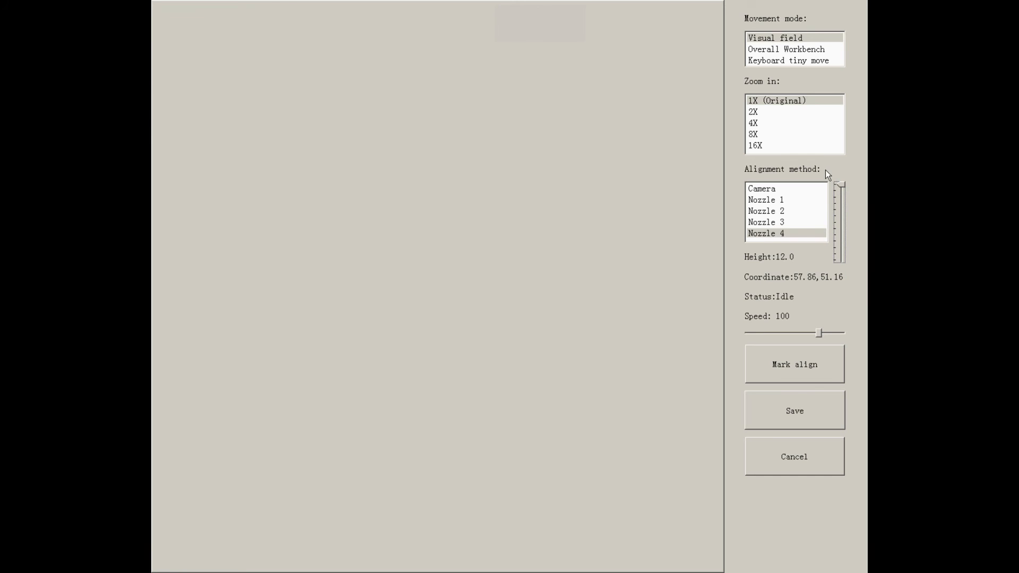
{"action": "mouse_move", "coordinate": [811, 409]}
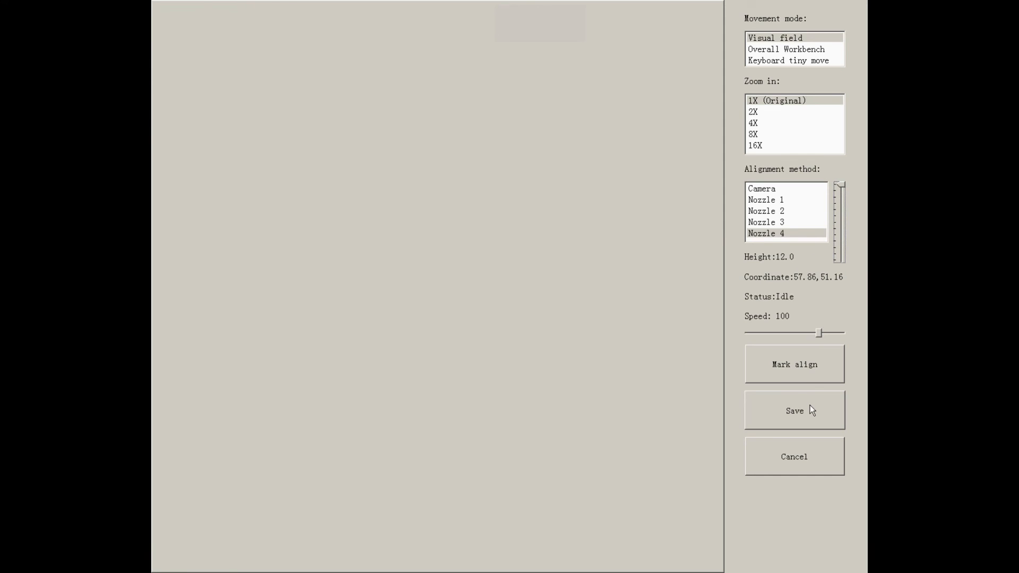
{"action": "left_click", "coordinate": [794, 410]}
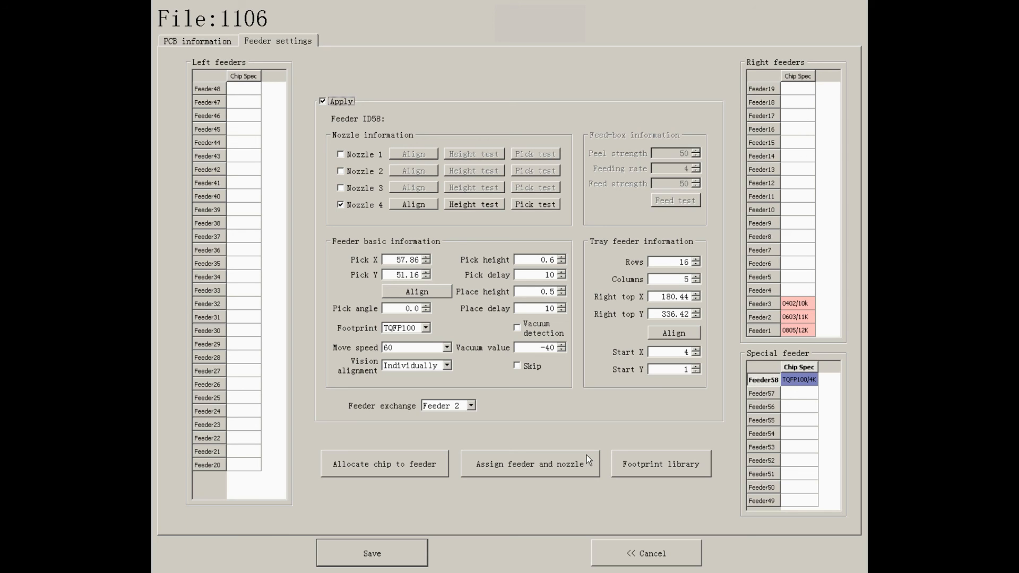
{"action": "mouse_move", "coordinate": [579, 471]}
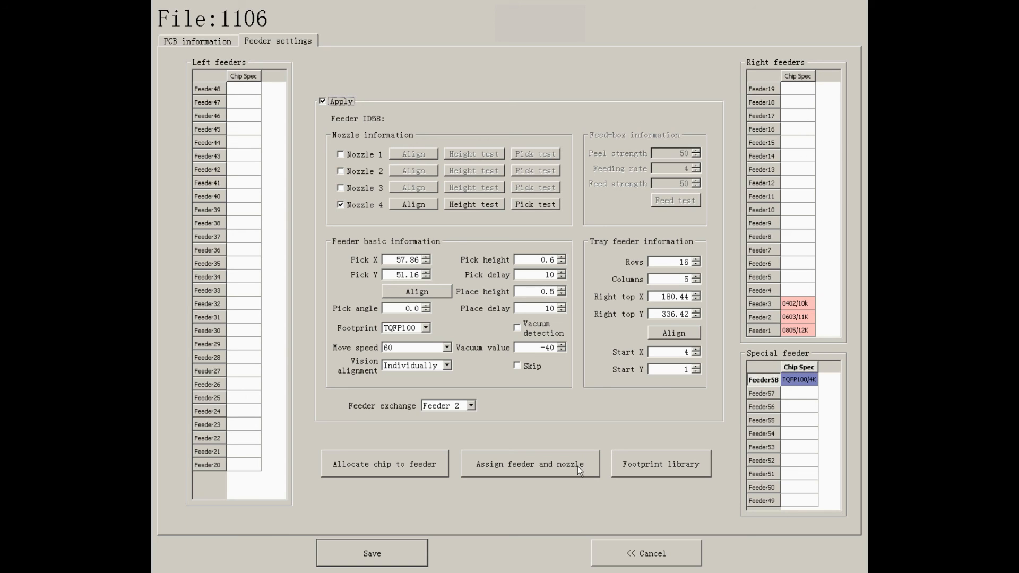
Assign feeder 58 and nozzle 4 to the TQFP100 in the chip list and save the 1106 file
{"action": "left_click", "coordinate": [528, 464]}
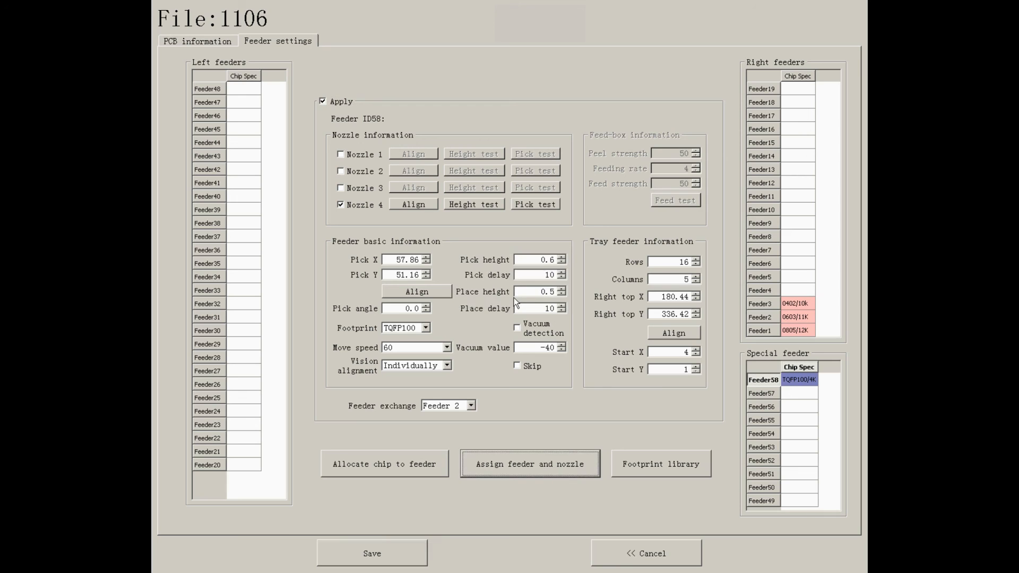
{"action": "left_click", "coordinate": [198, 40]}
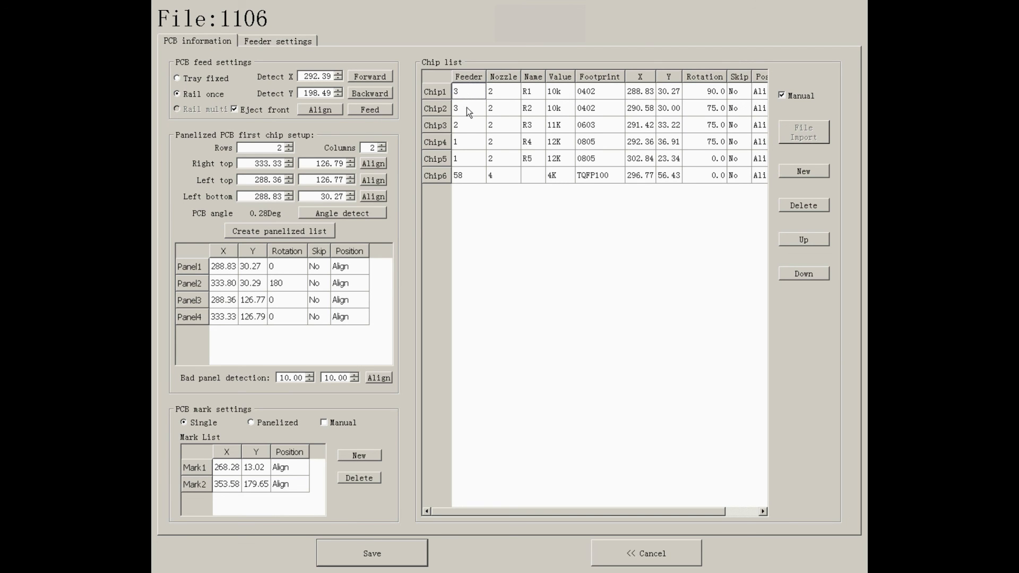
{"action": "mouse_move", "coordinate": [492, 188]}
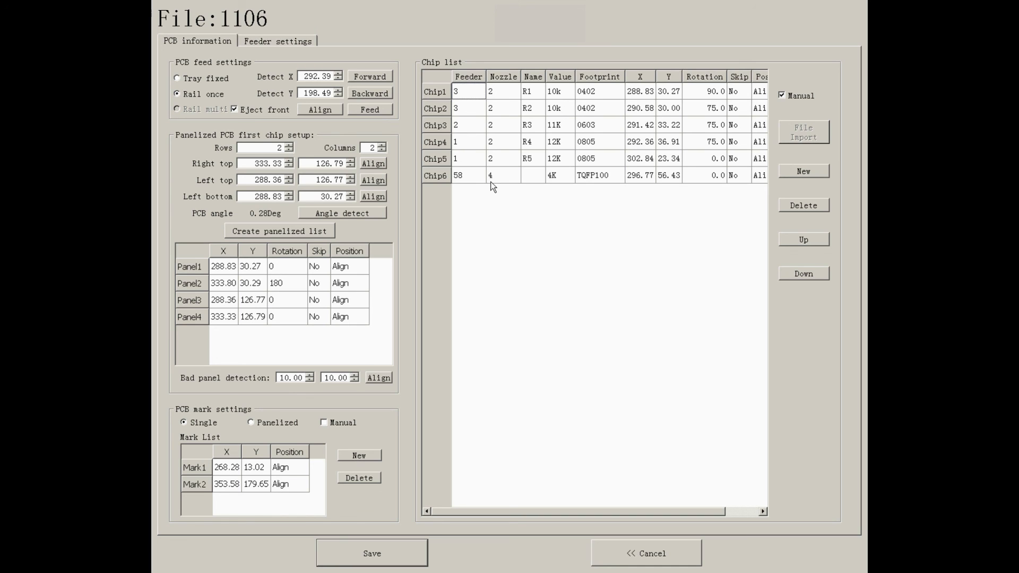
{"action": "left_click", "coordinate": [372, 553]}
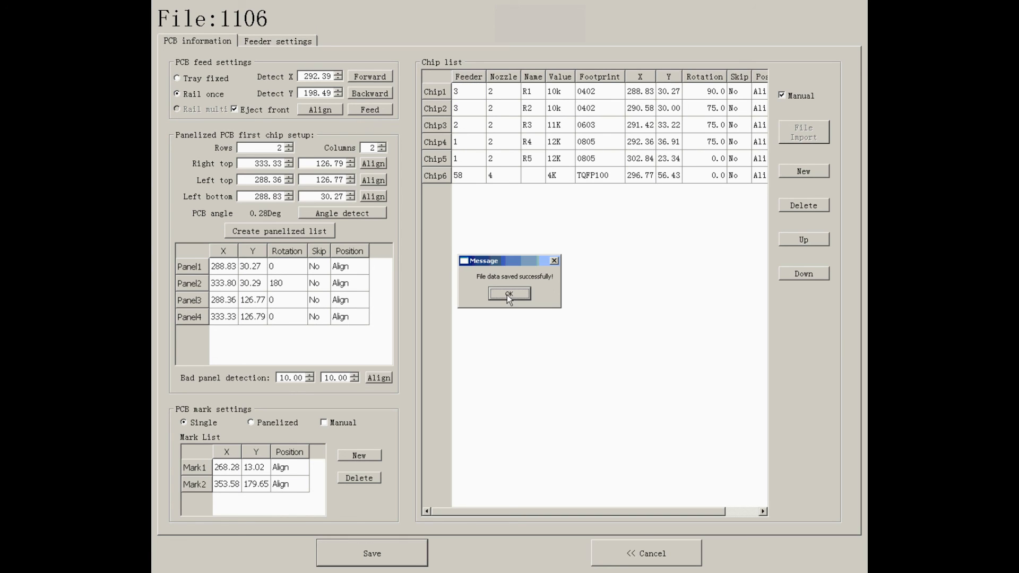
{"action": "left_click", "coordinate": [277, 41]}
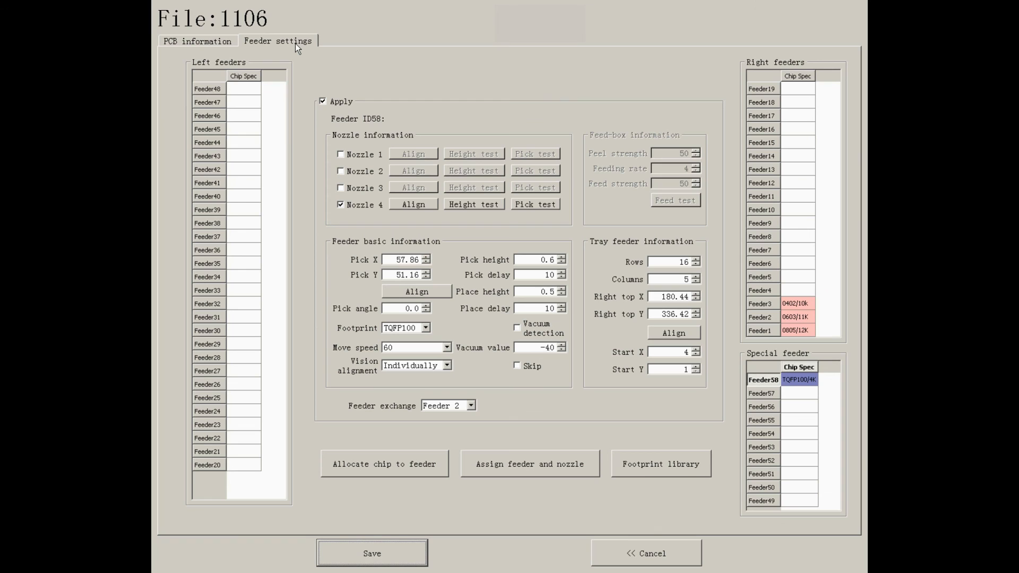
Open the footprint library and add a new blank Footprint30 entry
{"action": "left_click", "coordinate": [763, 290]}
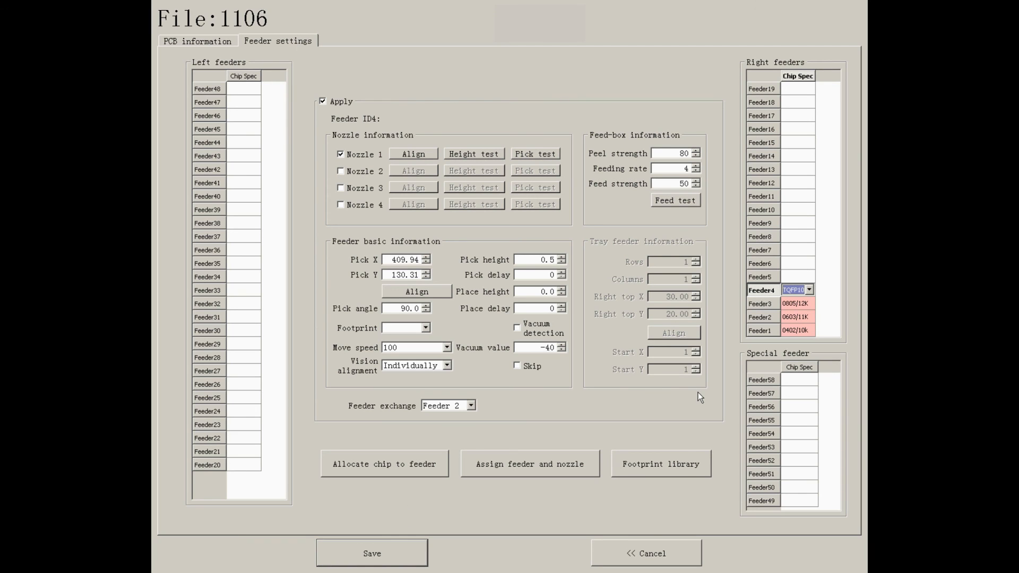
{"action": "left_click", "coordinate": [660, 464]}
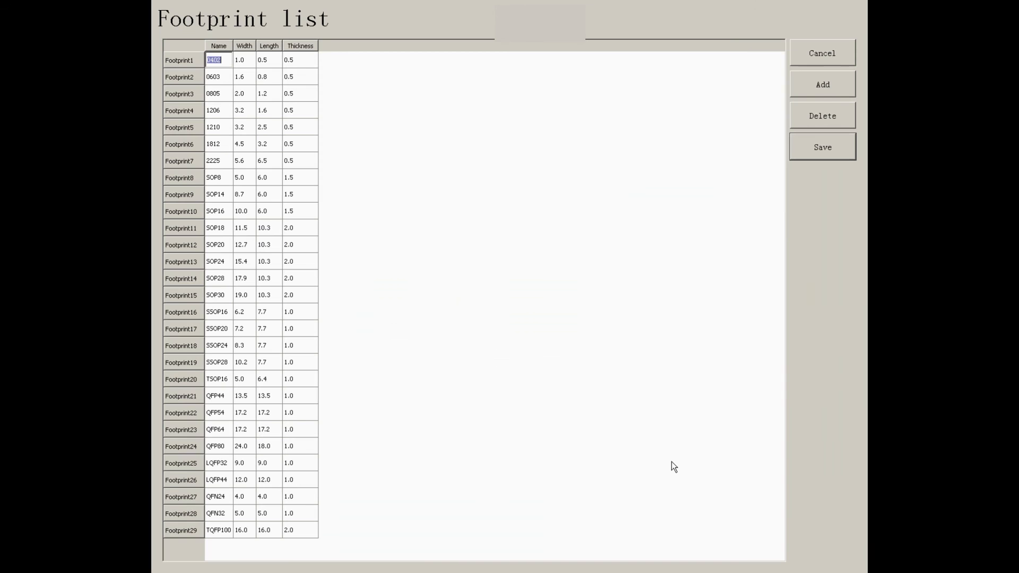
{"action": "mouse_move", "coordinate": [676, 461]}
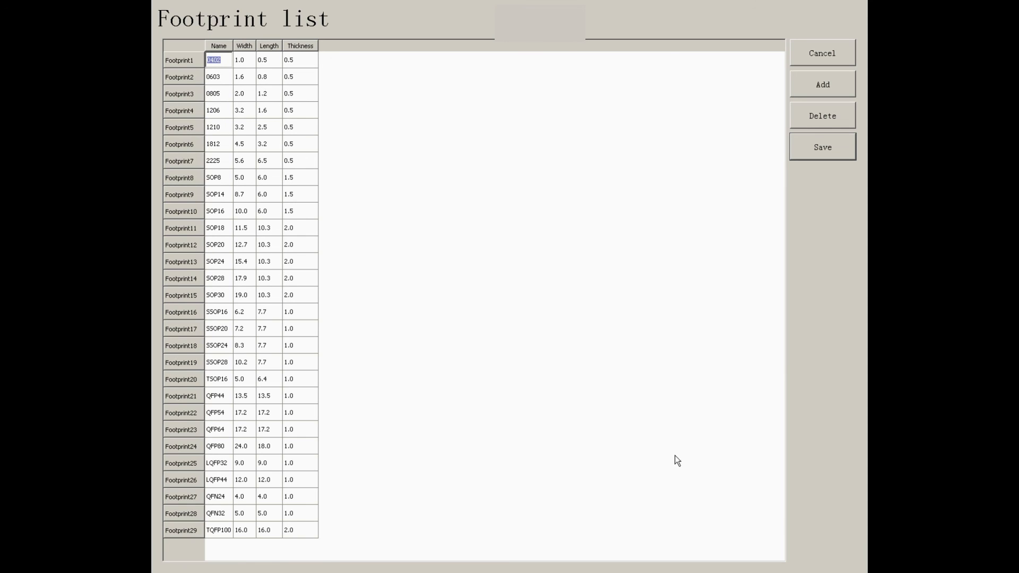
{"action": "mouse_move", "coordinate": [281, 513]}
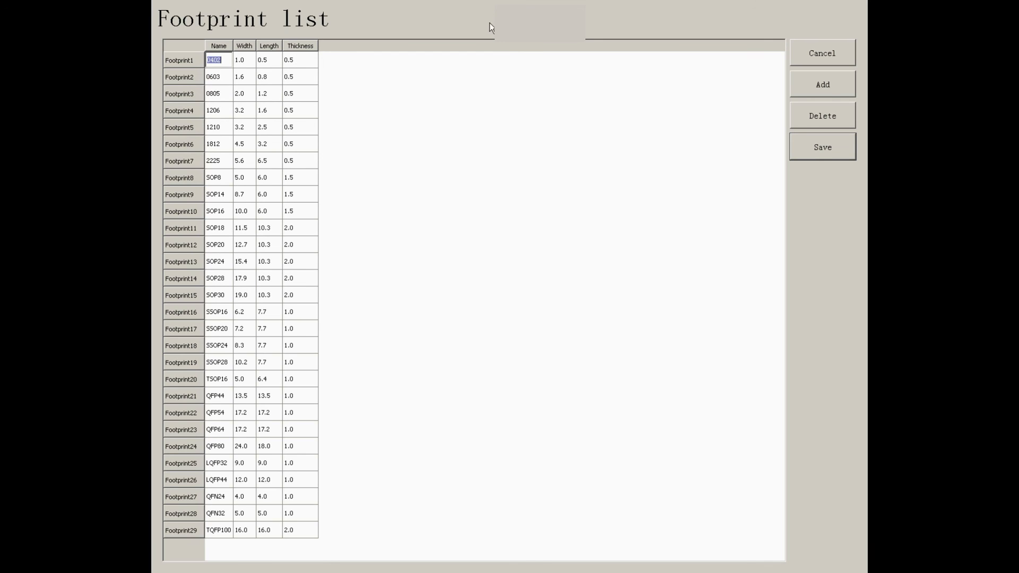
{"action": "left_click", "coordinate": [821, 84]}
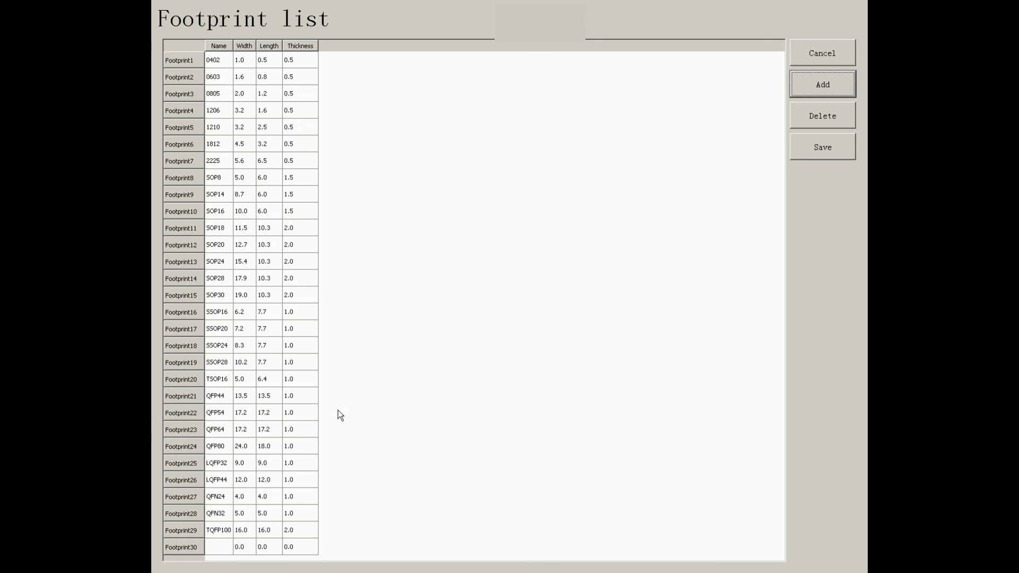